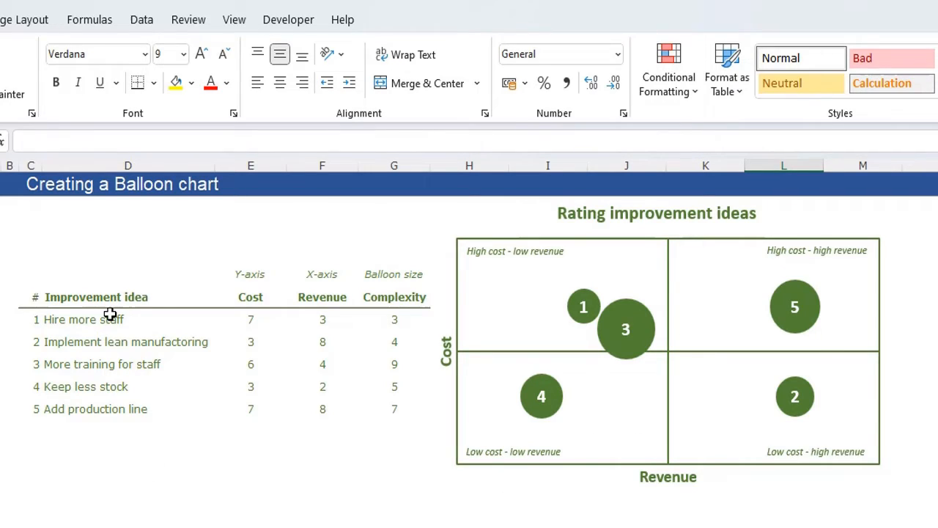
mouse_move(255, 451)
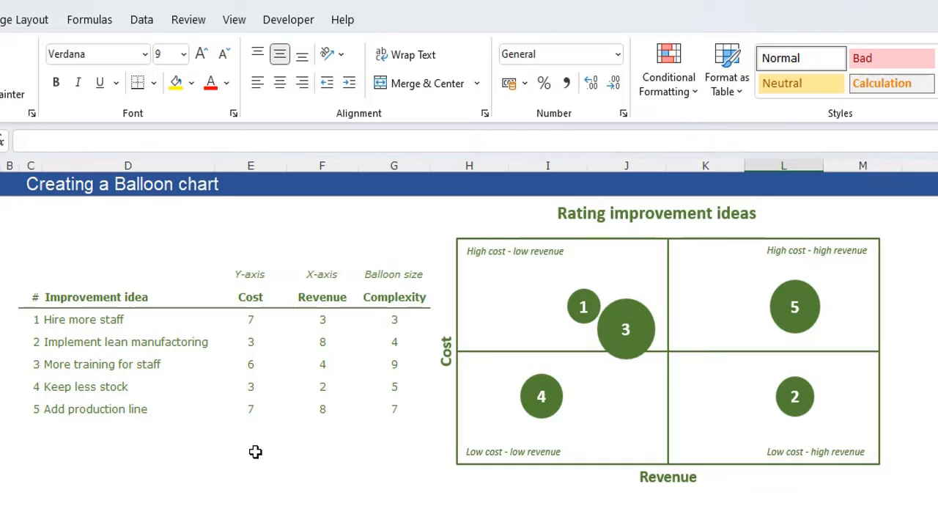
mouse_move(258, 407)
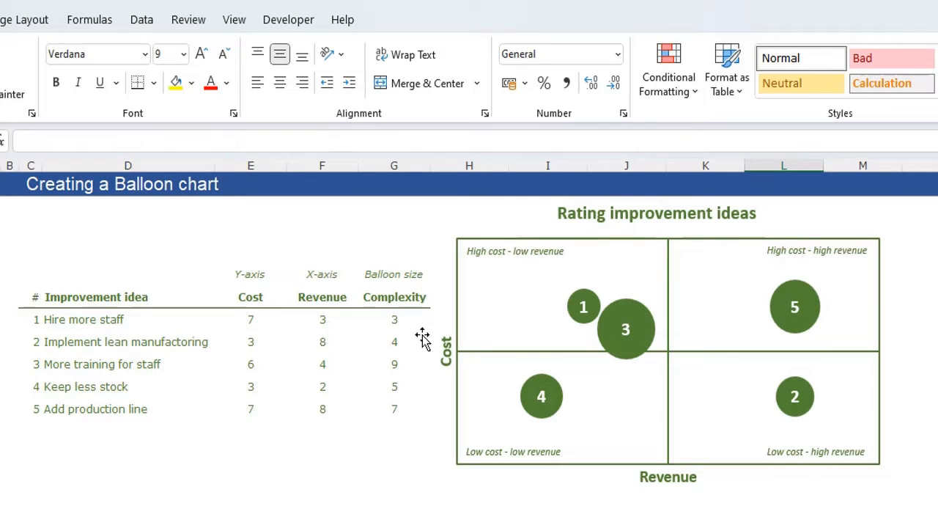
mouse_move(437, 525)
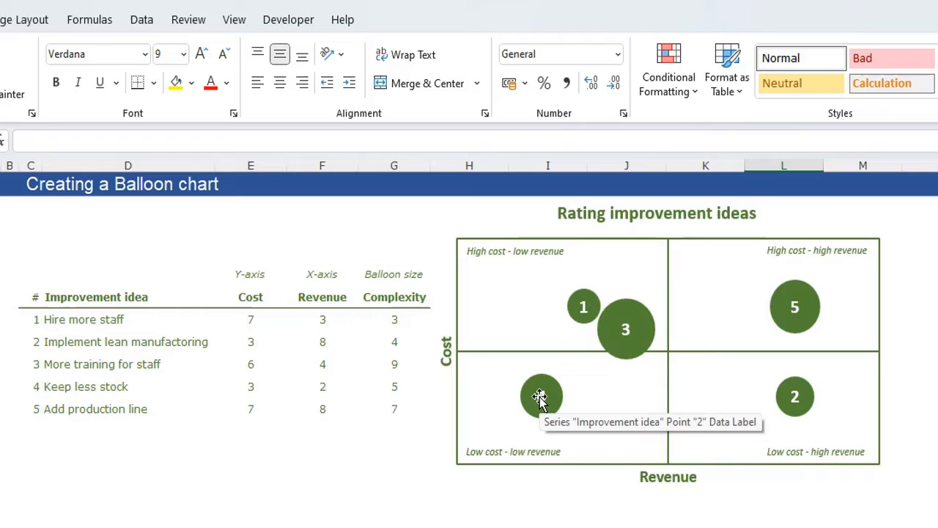
mouse_move(789, 322)
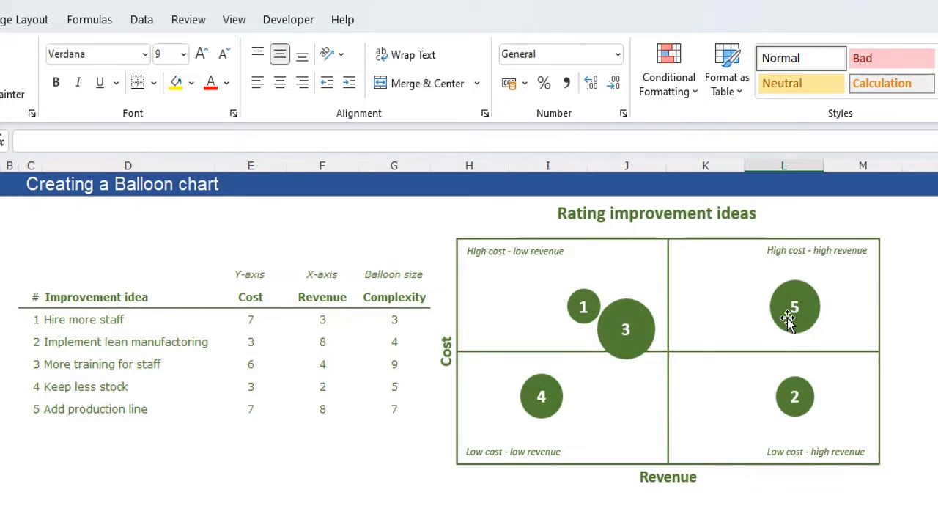
mouse_move(687, 322)
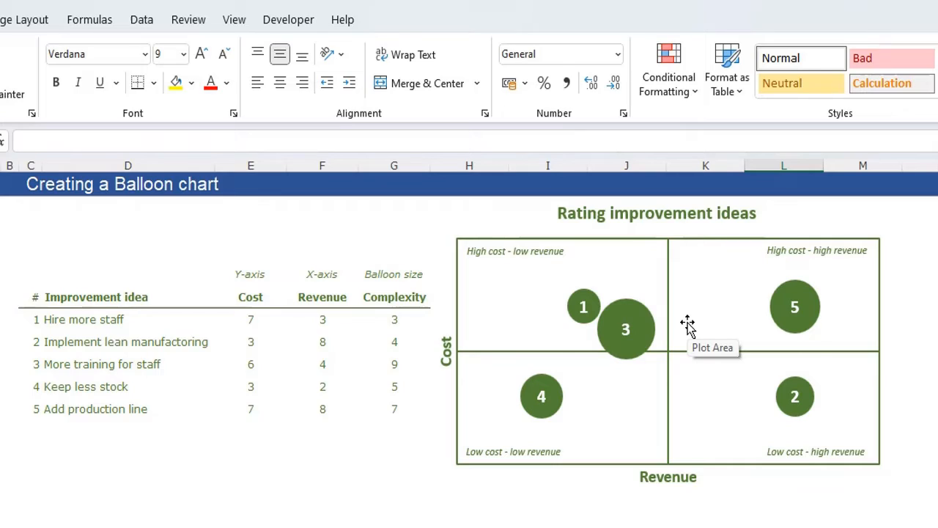
mouse_move(718, 425)
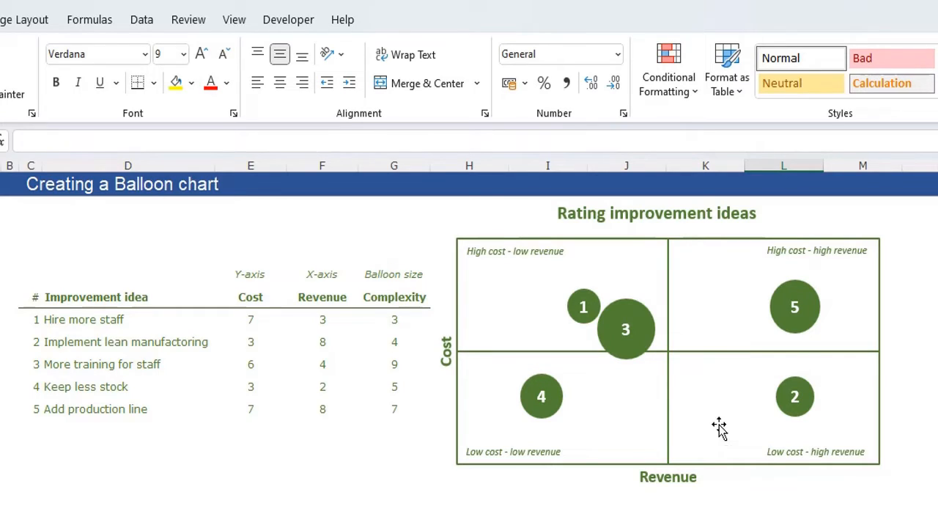
mouse_move(746, 416)
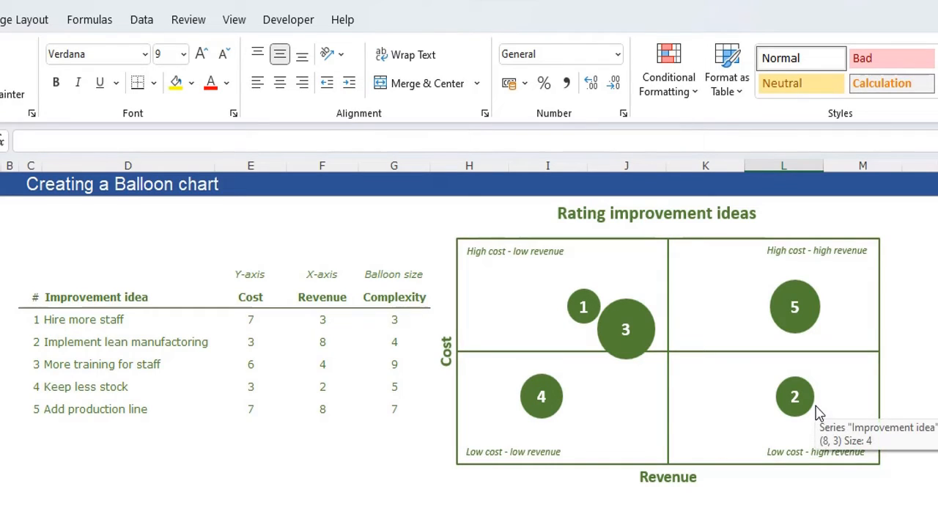
mouse_move(835, 479)
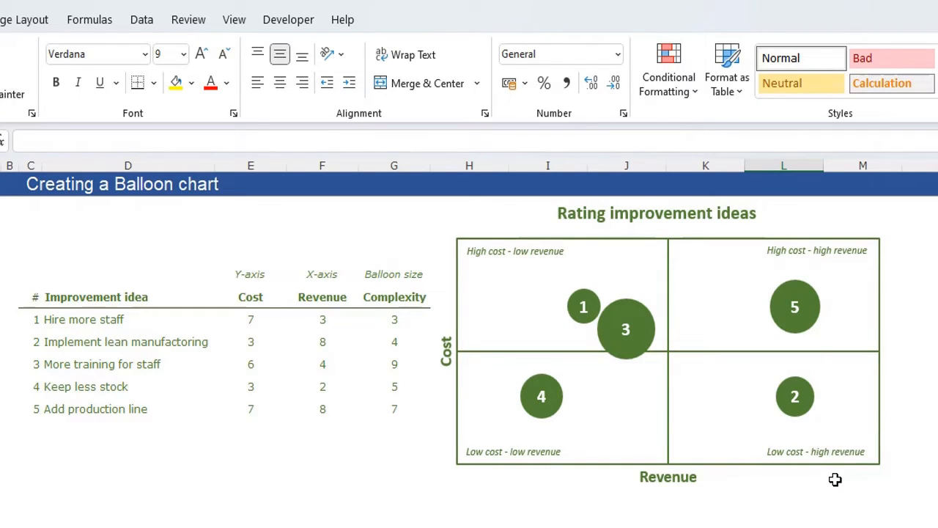
mouse_move(822, 427)
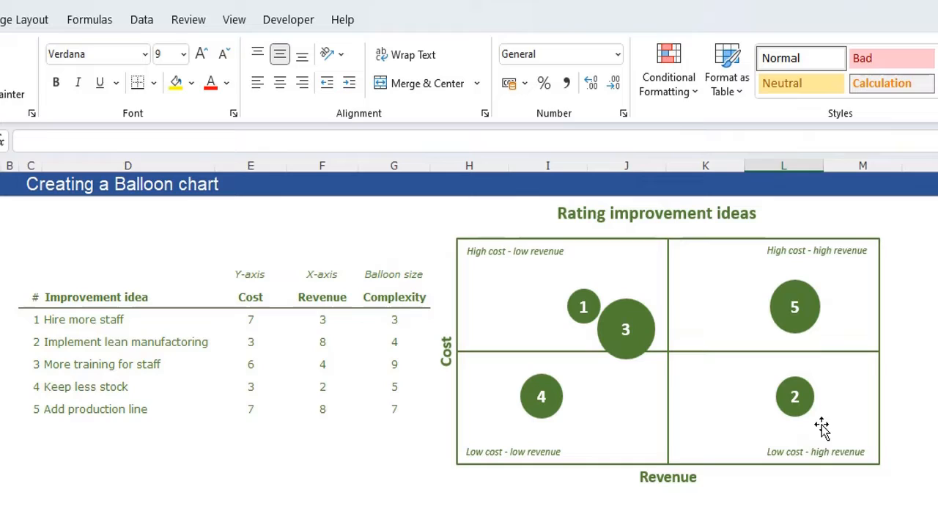
mouse_move(823, 426)
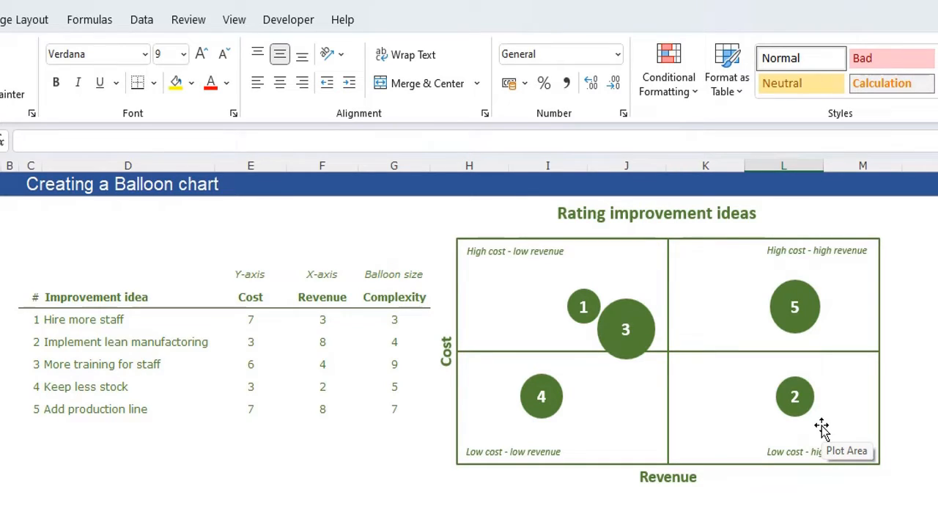
mouse_move(841, 450)
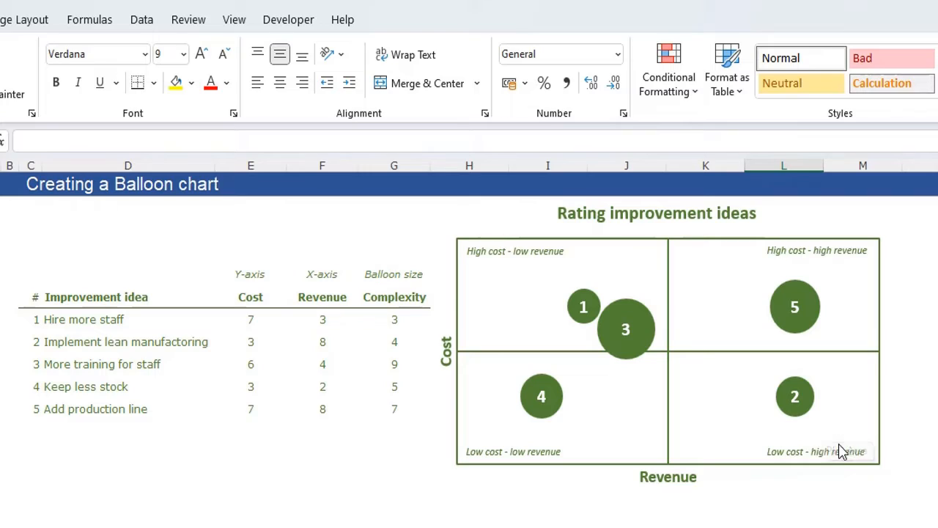
mouse_move(780, 508)
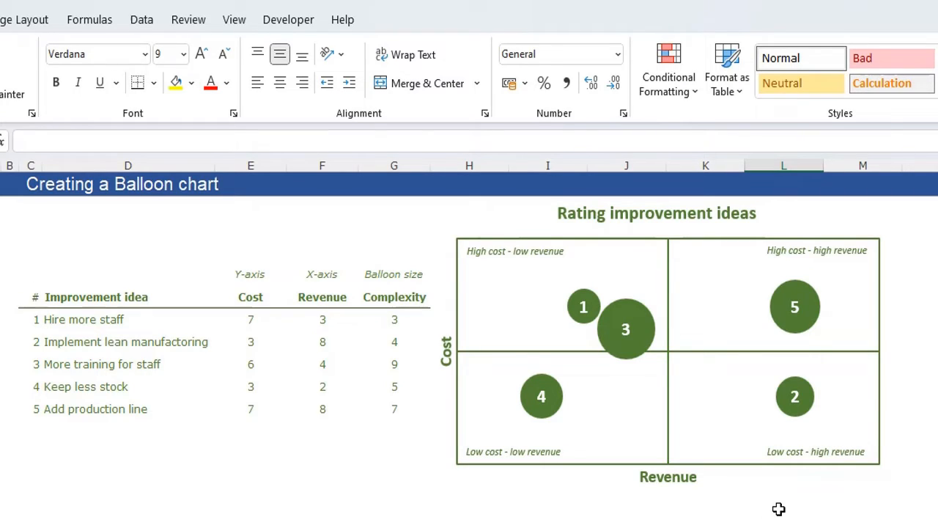
mouse_move(635, 406)
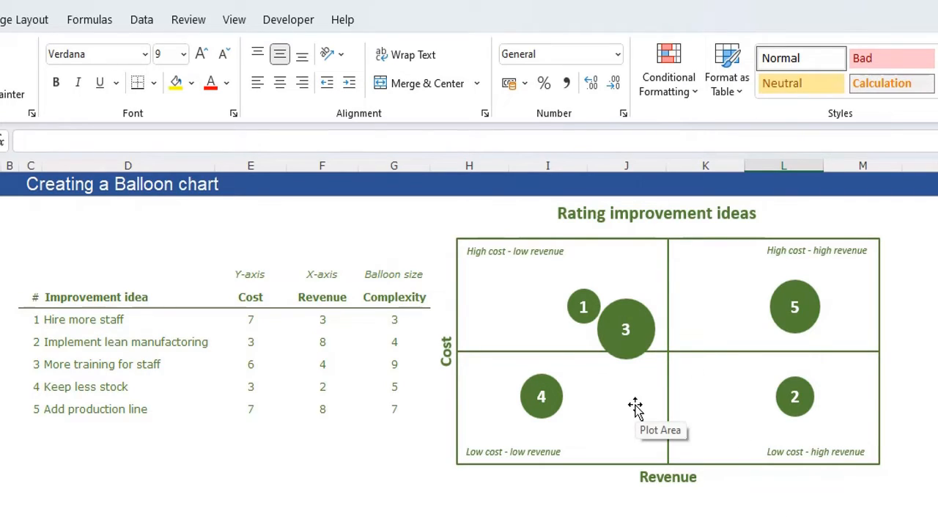
mouse_move(718, 403)
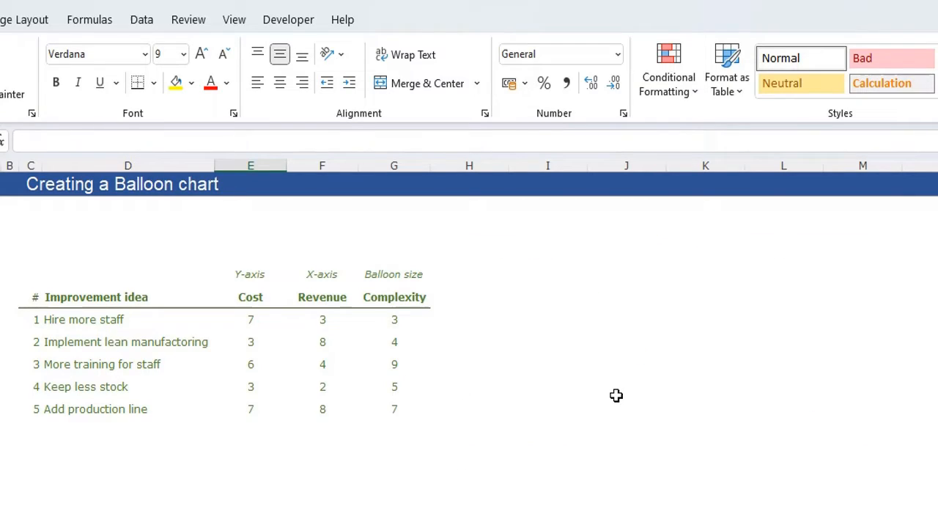
mouse_move(661, 425)
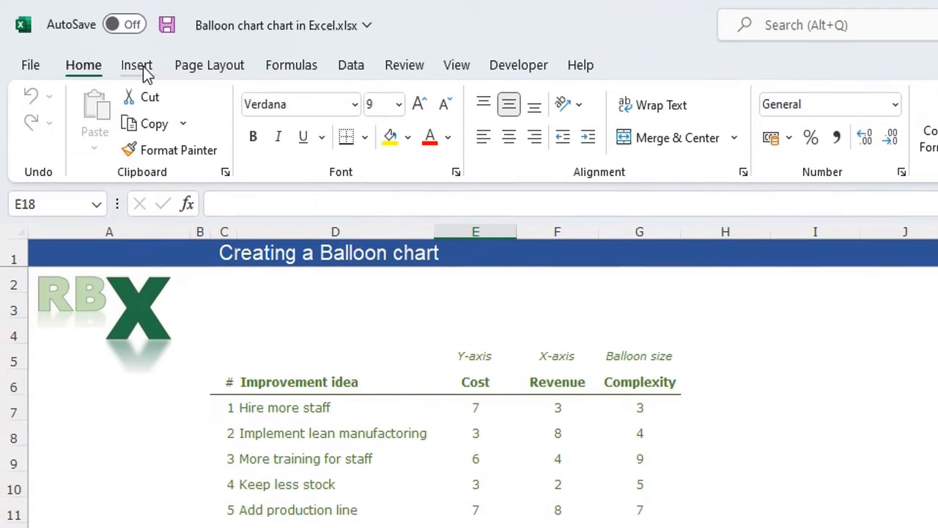
Insert a plain bubble chart from the Insert Scatter or Bubble Chart menu.
left_click(136, 65)
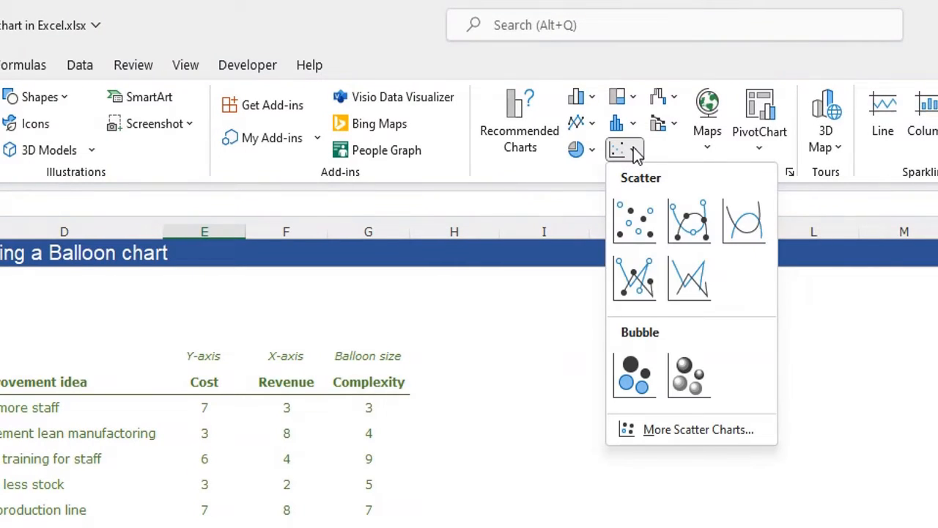
mouse_move(633, 375)
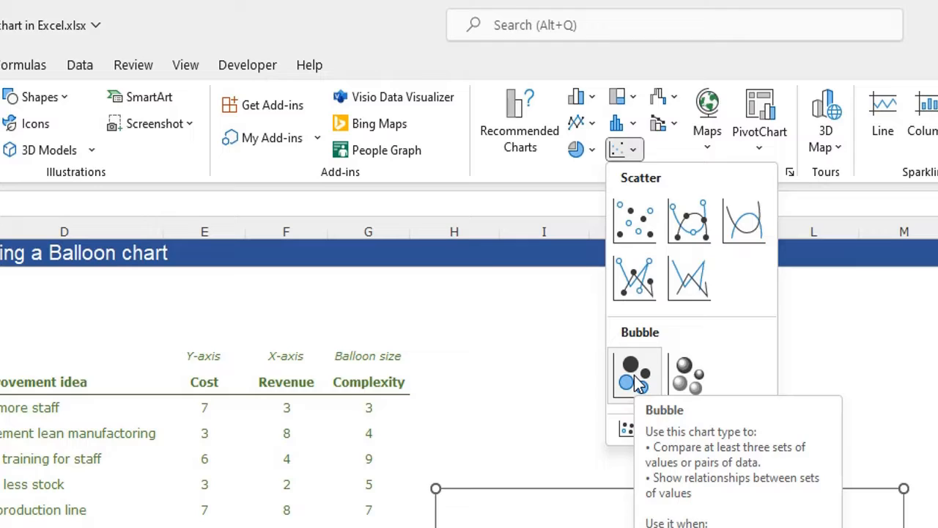
left_click(633, 374)
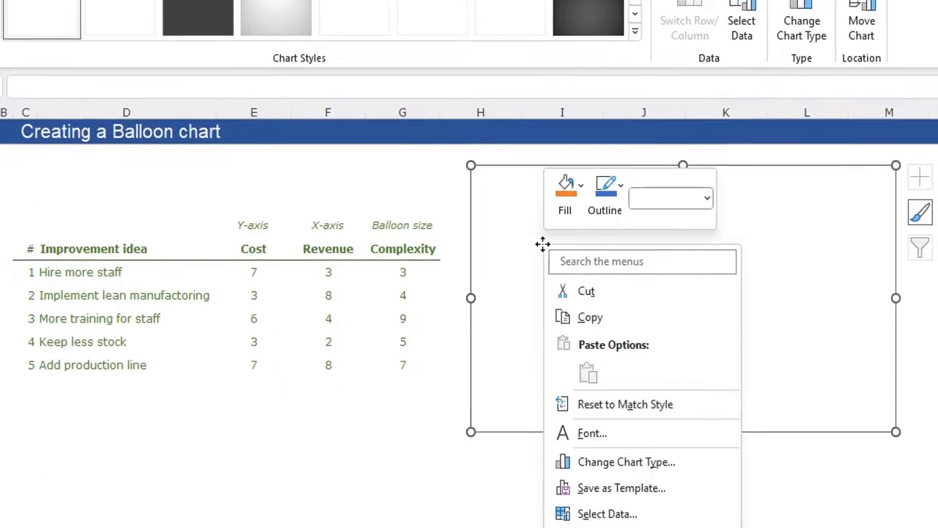
Add a series named from D6 with Revenue F7:F11 as X and Cost E7:E11 as Y values.
left_click(594, 411)
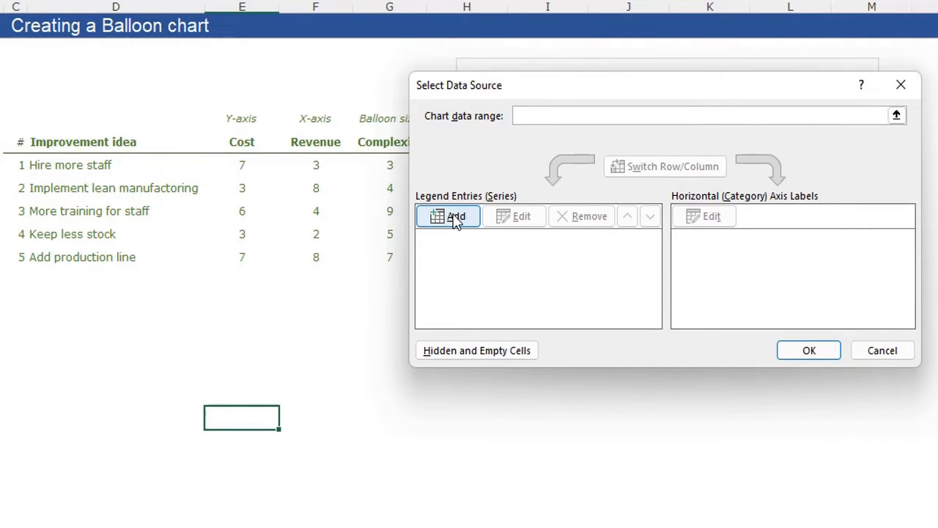
left_click(448, 216)
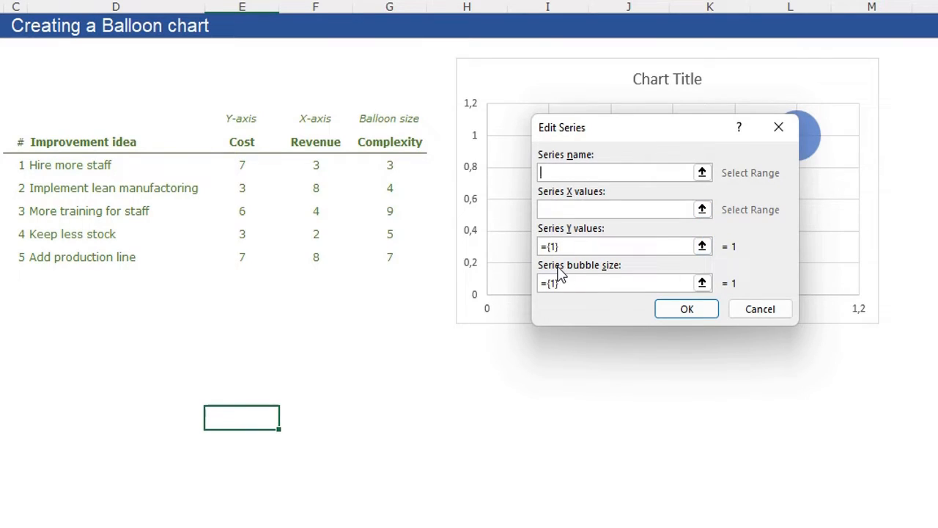
mouse_move(572, 246)
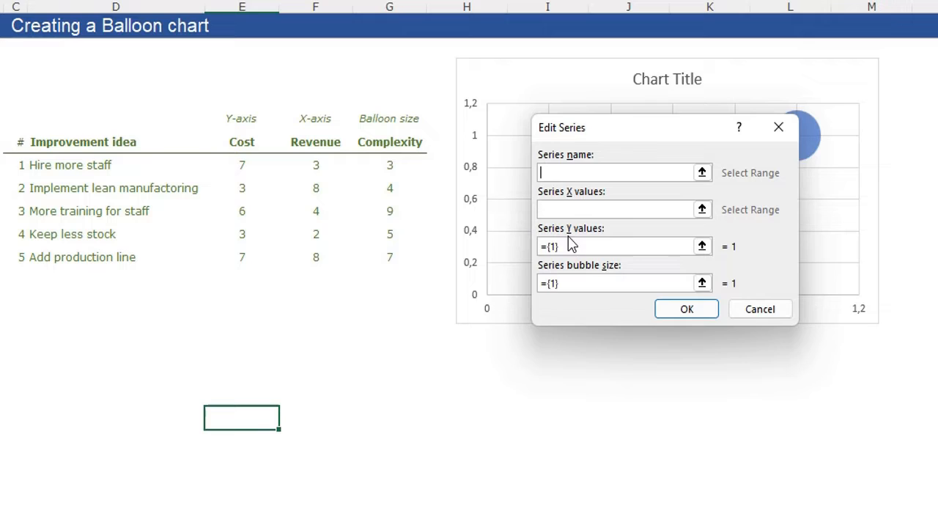
mouse_move(58, 133)
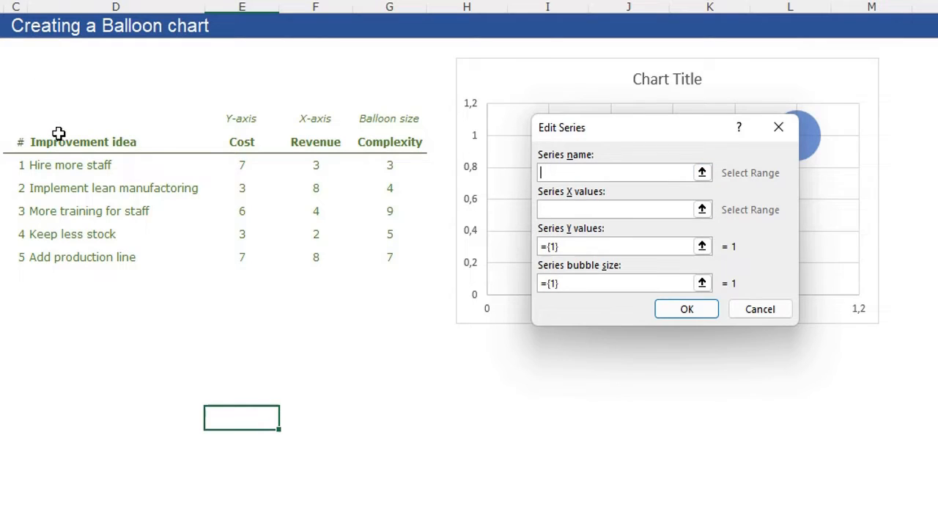
type("=Sheet2!$D$6")
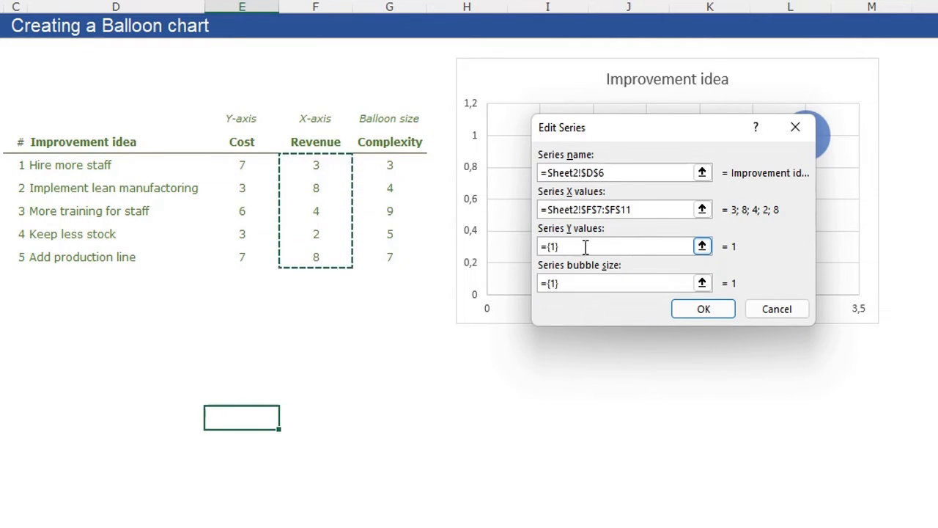
triple_click(618, 246)
type("Sheet2!$E$7:$E$11")
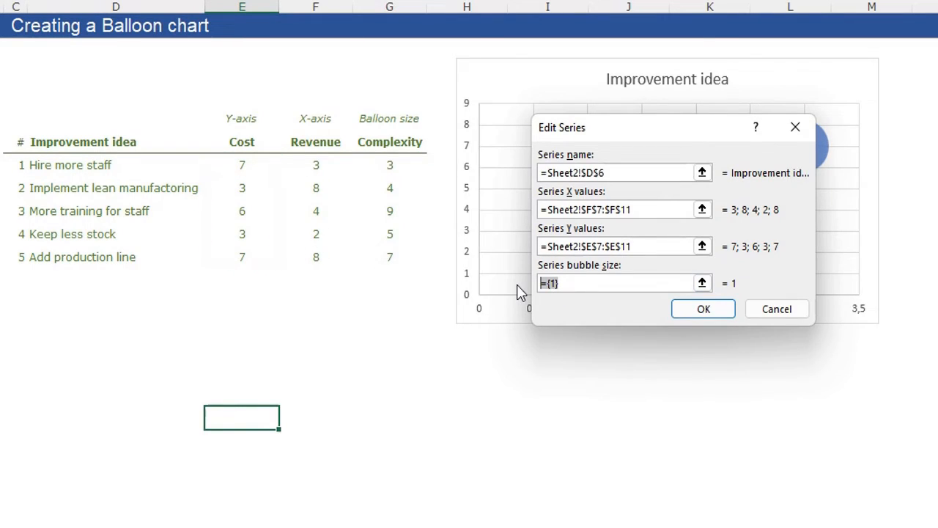
Use Complexity G7:G11 as bubble size and confirm the data source.
left_click(390, 164)
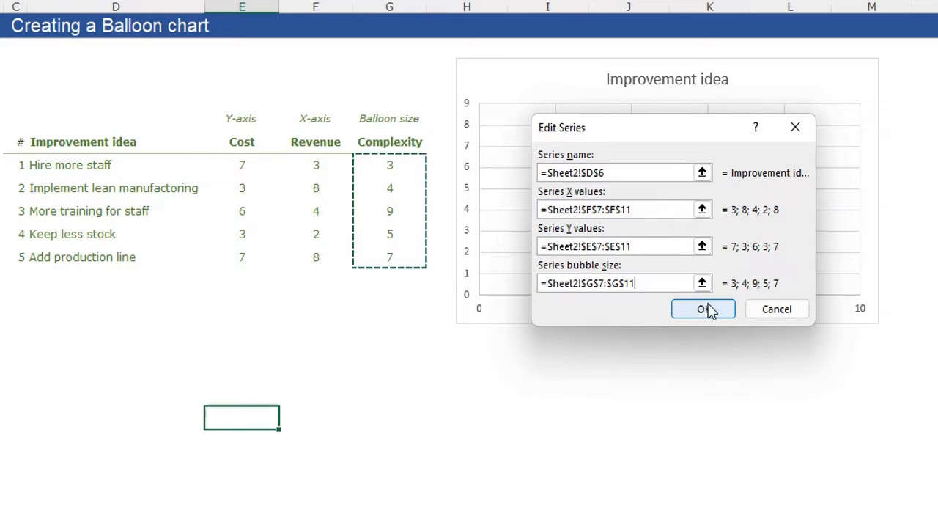
left_click(702, 308)
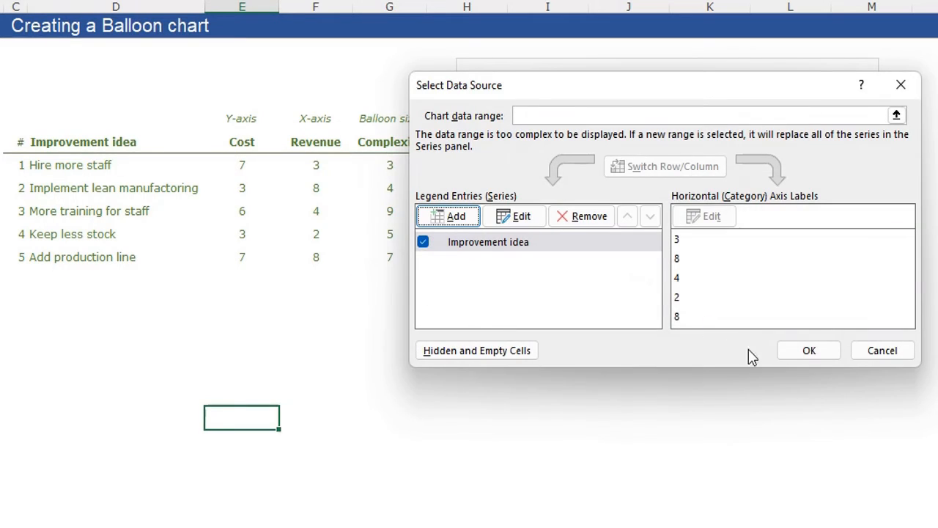
left_click(809, 349)
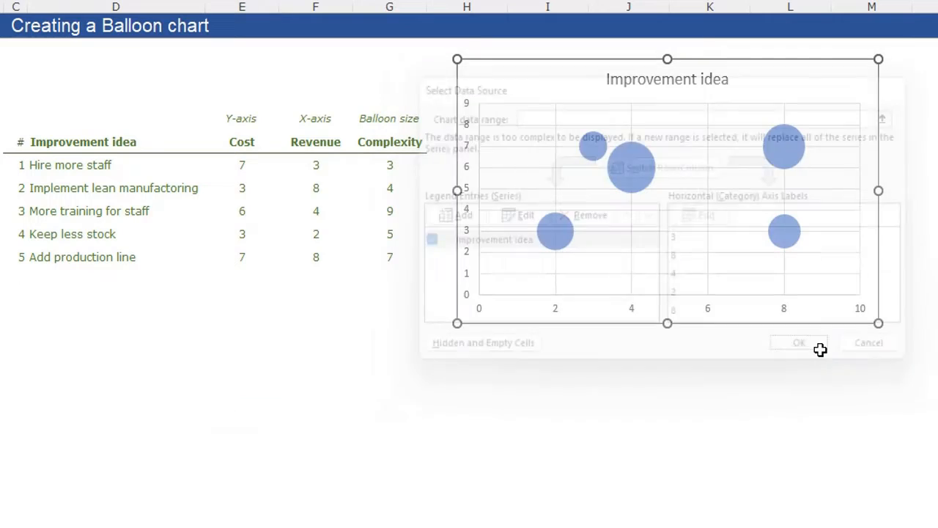
left_click(797, 342)
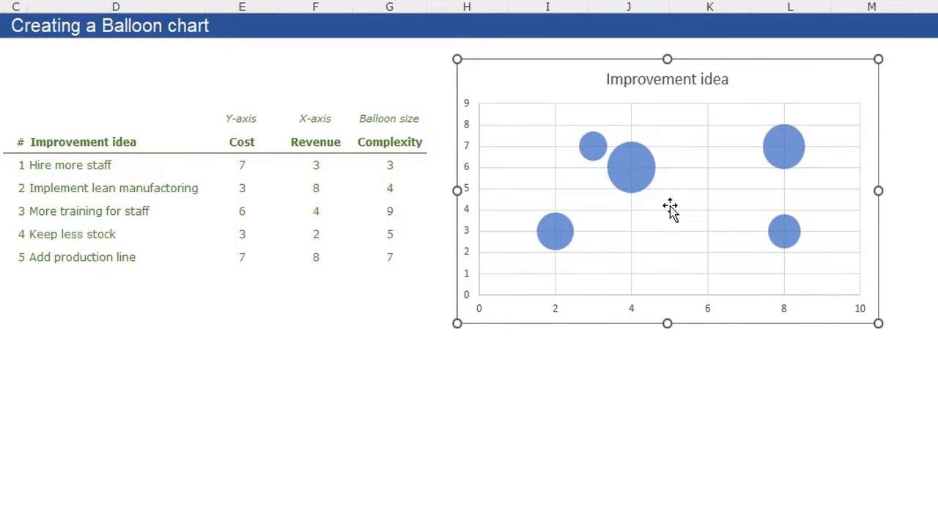
Set the horizontal axis major unit to 5.
left_click(390, 326)
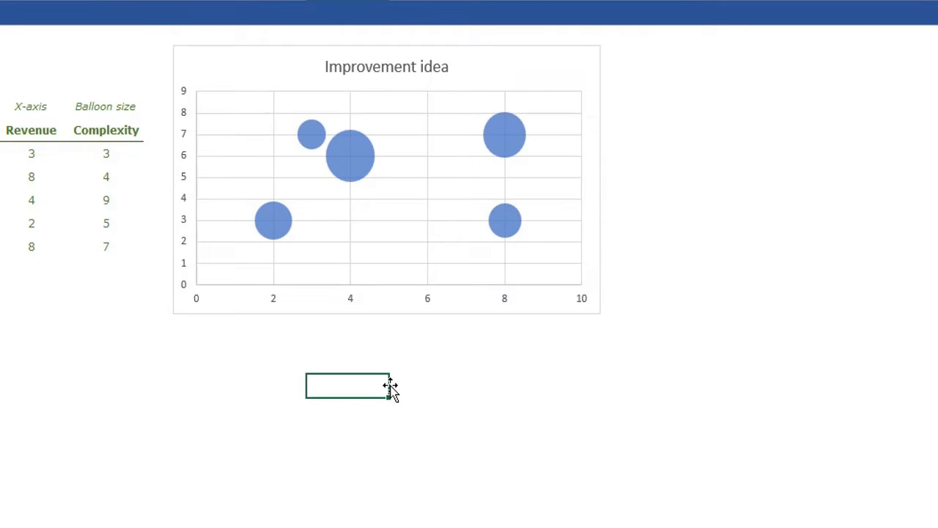
mouse_move(369, 357)
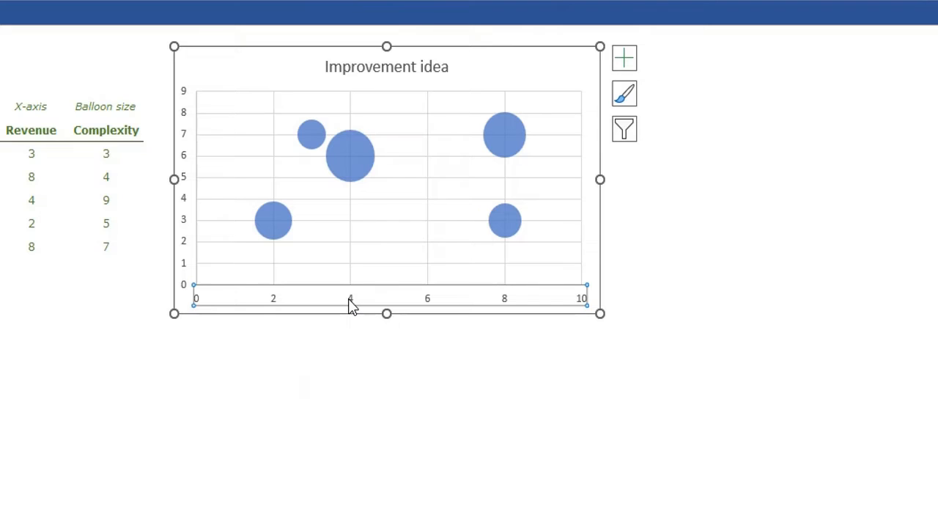
double_click(351, 298)
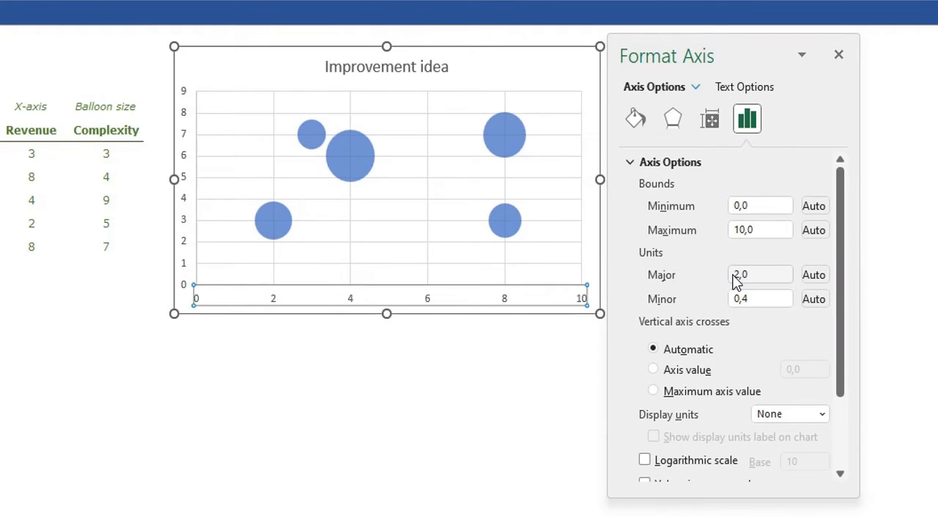
left_click(759, 274)
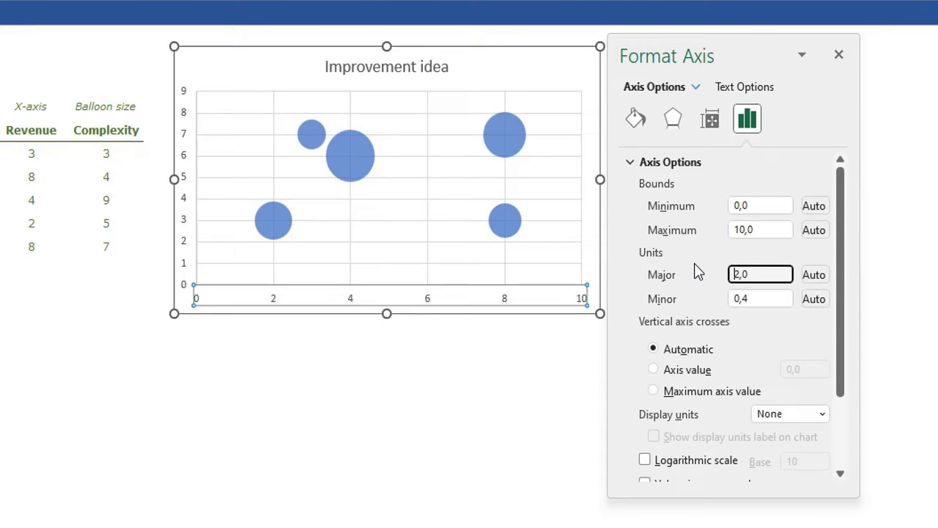
type("5,0")
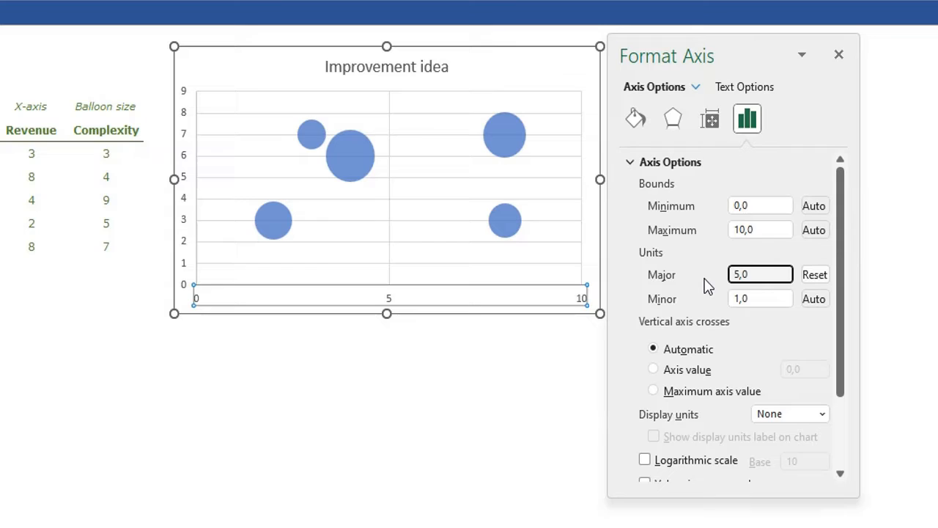
Set the vertical axis maximum to 10 and major unit to 5, then finish axis formatting.
left_click(183, 183)
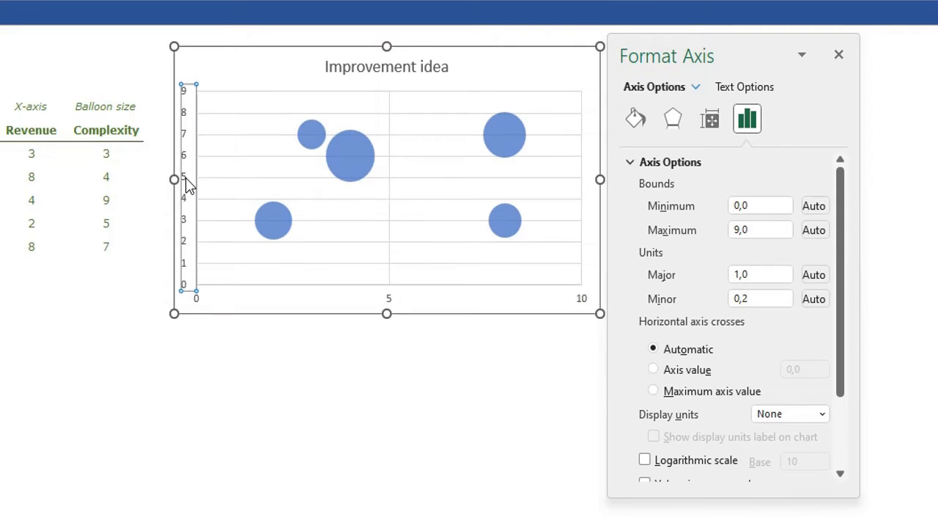
left_click(759, 229)
type("10")
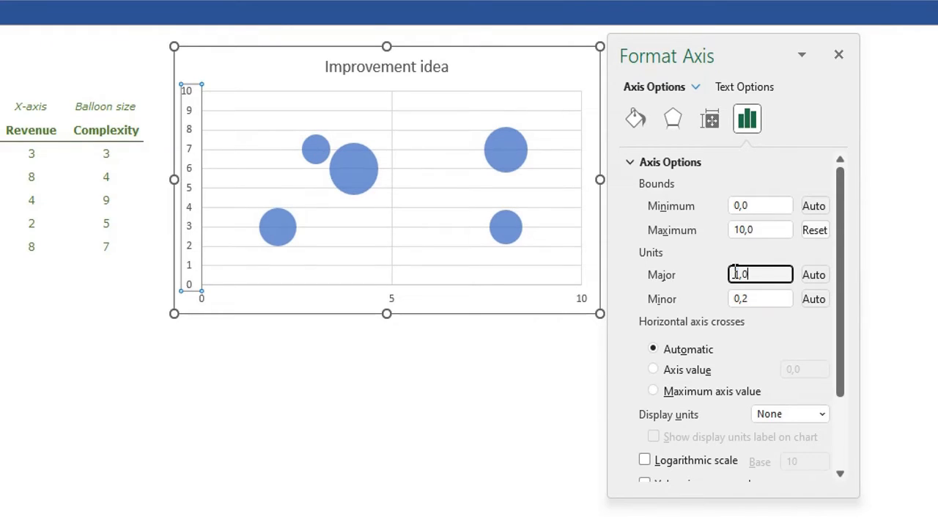
type("5,0")
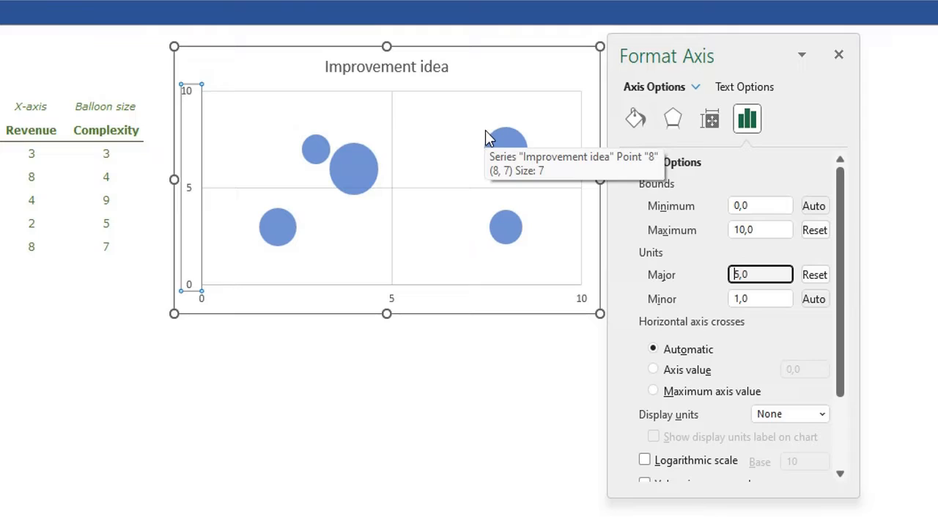
left_click(839, 54)
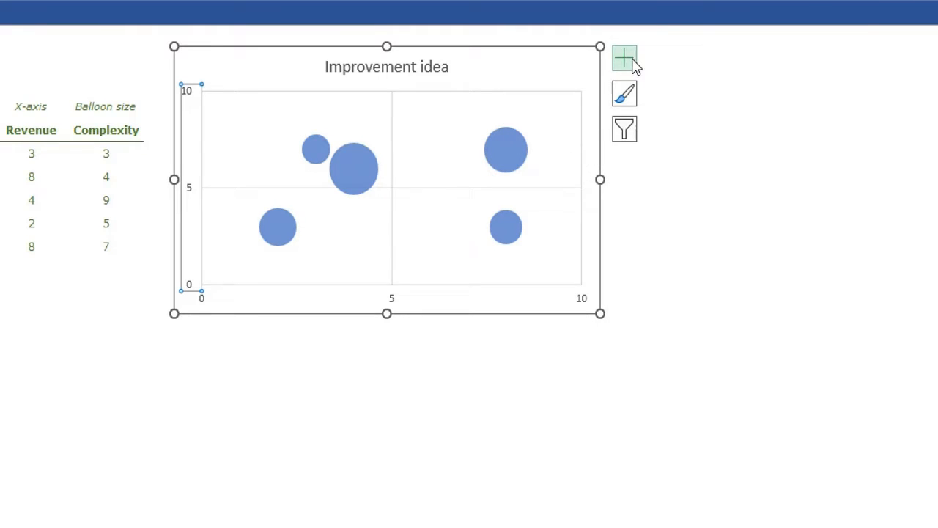
Show axis titles, hide the numeric axis labels and select the horizontal title to name it Revenue.
left_click(668, 100)
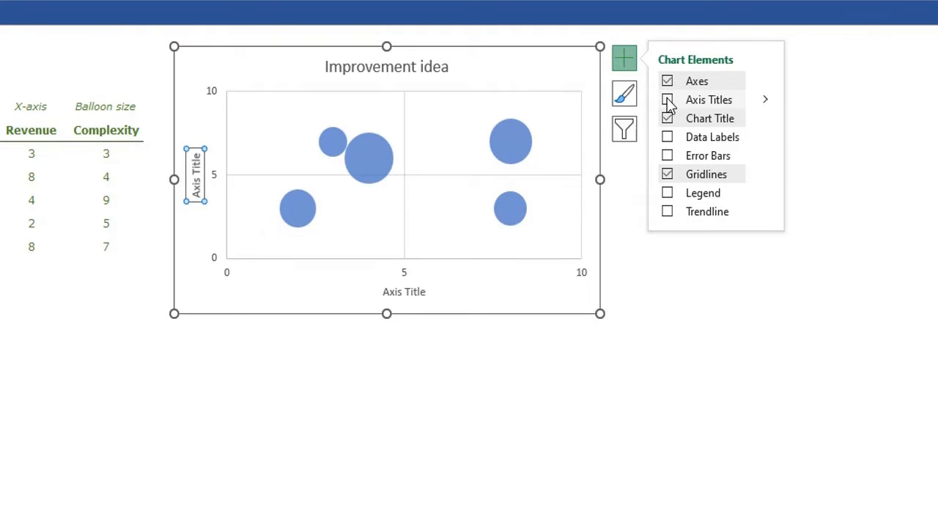
left_click(667, 99)
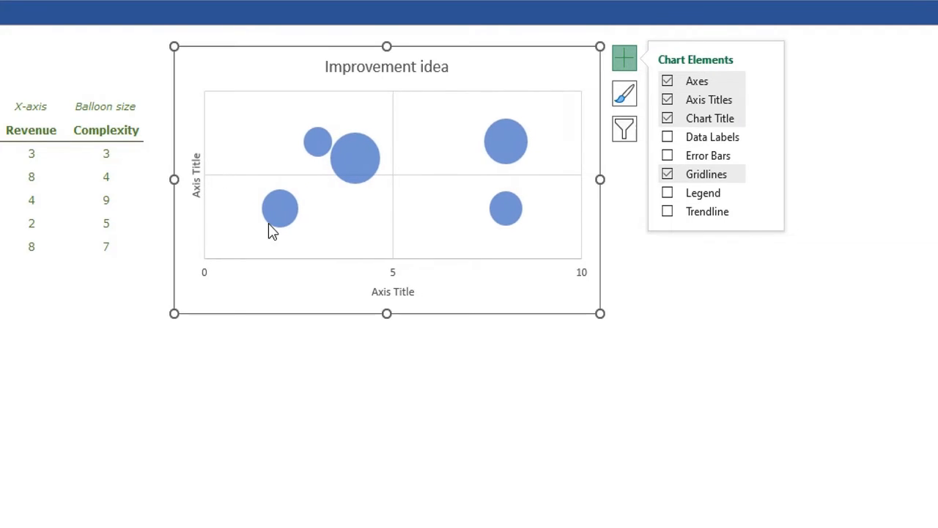
left_click(392, 272)
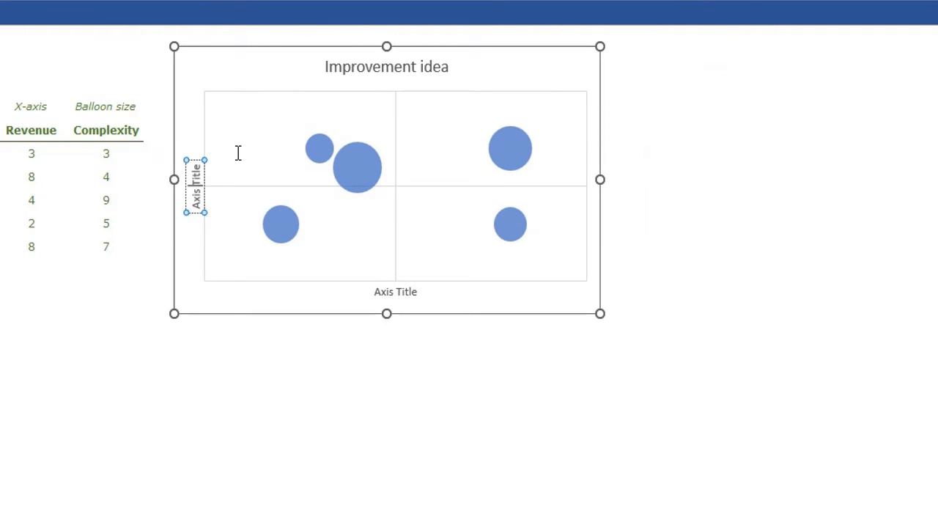
mouse_move(241, 154)
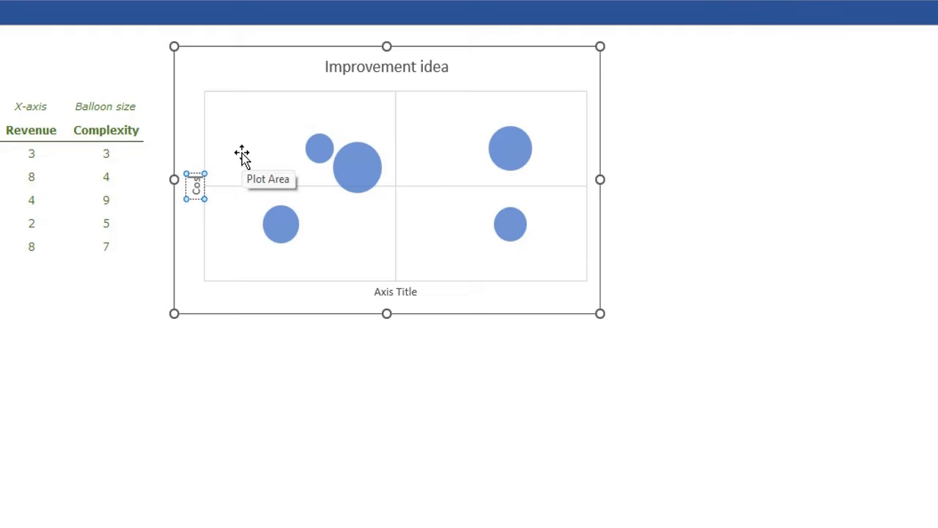
left_click(396, 290)
type("Revenue")
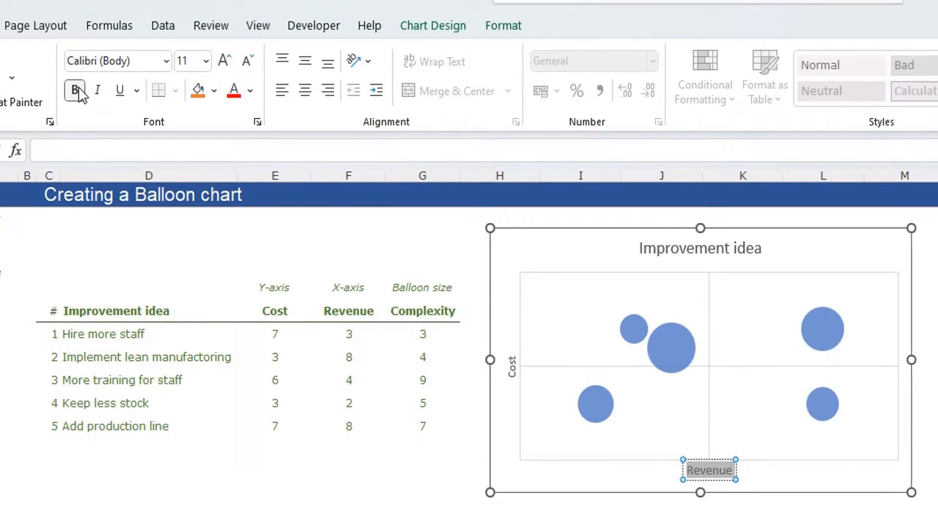
Make the Revenue and Cost titles bold and dark green and enlarge the title text.
left_click(249, 90)
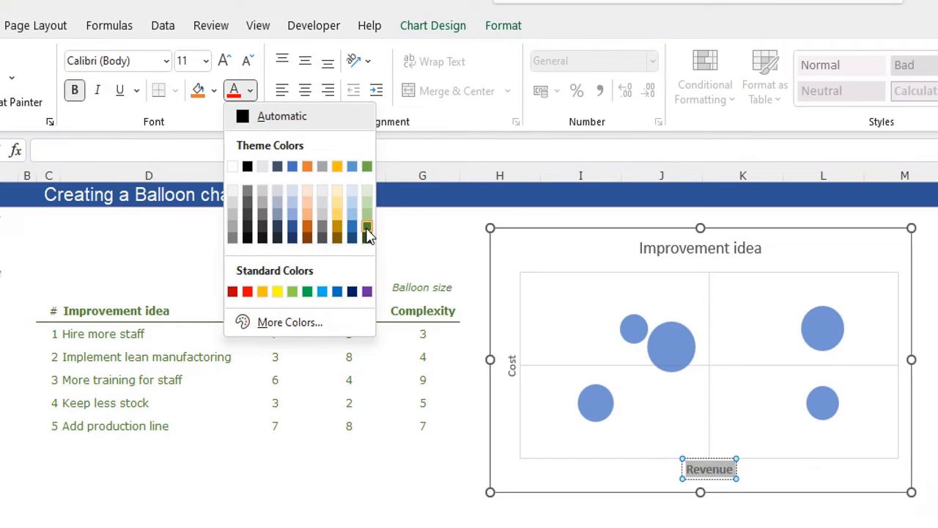
left_click(366, 227)
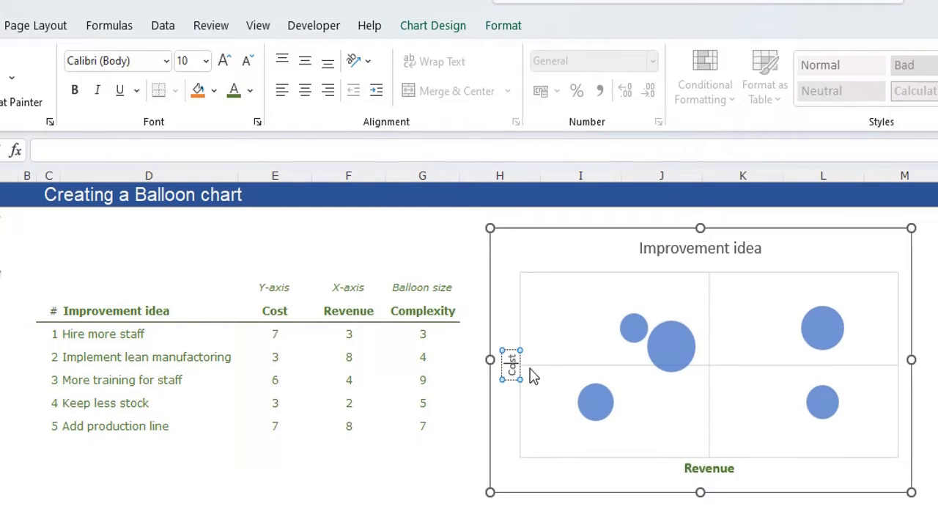
left_click(224, 60)
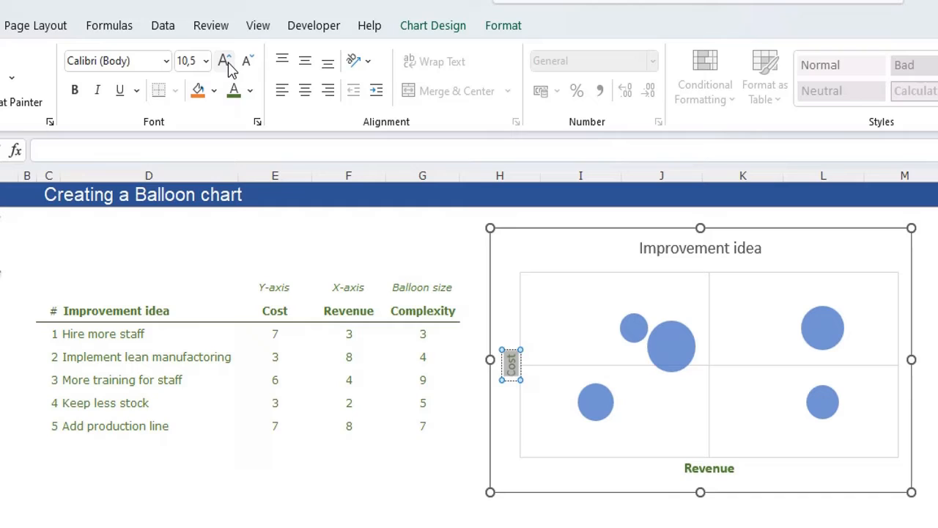
left_click(223, 60)
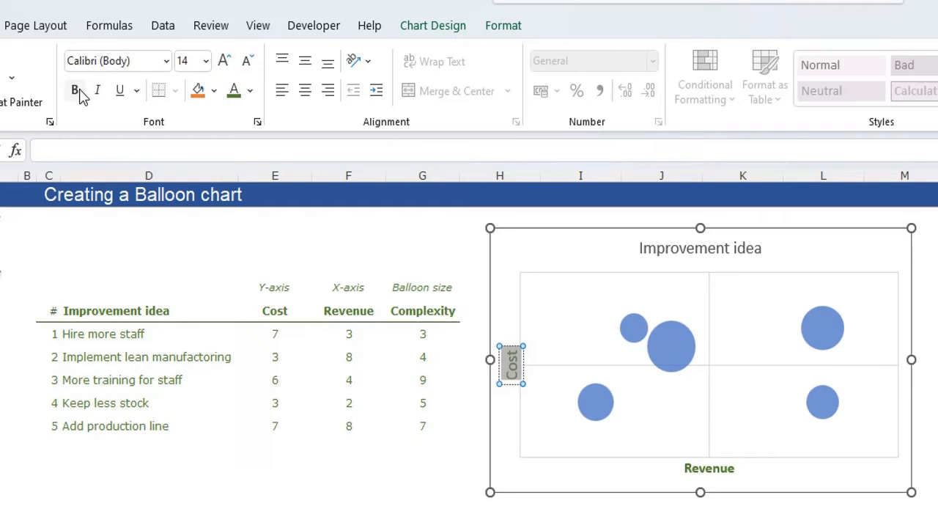
left_click(700, 248)
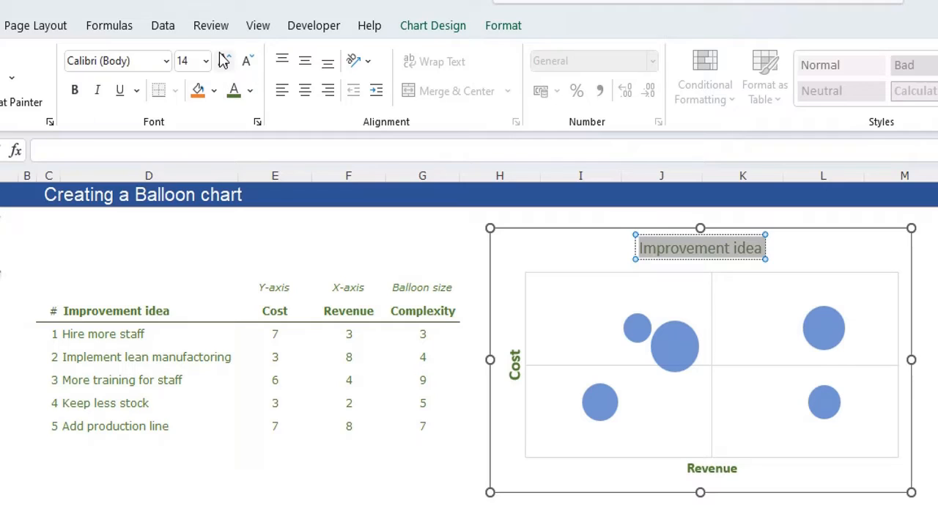
left_click(223, 60)
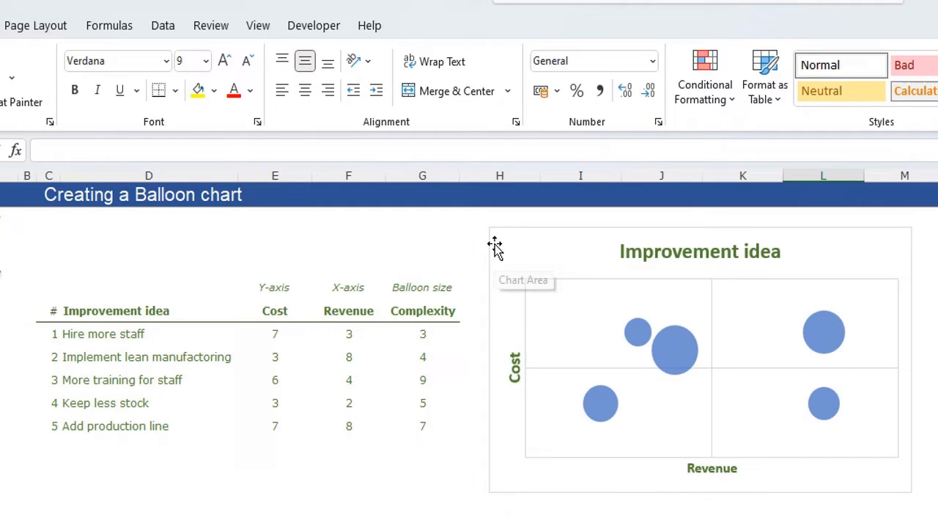
Set the chart area border to No line so the chart has no outline.
left_click(495, 247)
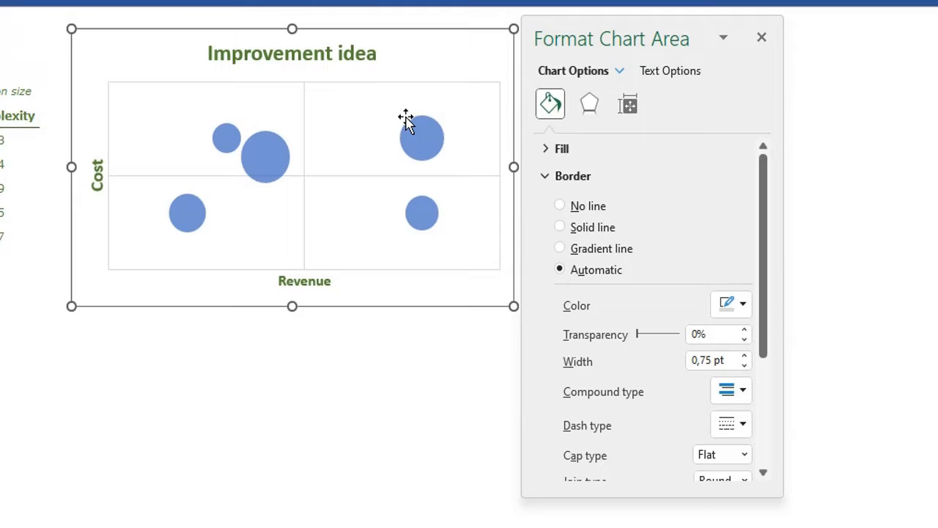
mouse_move(575, 217)
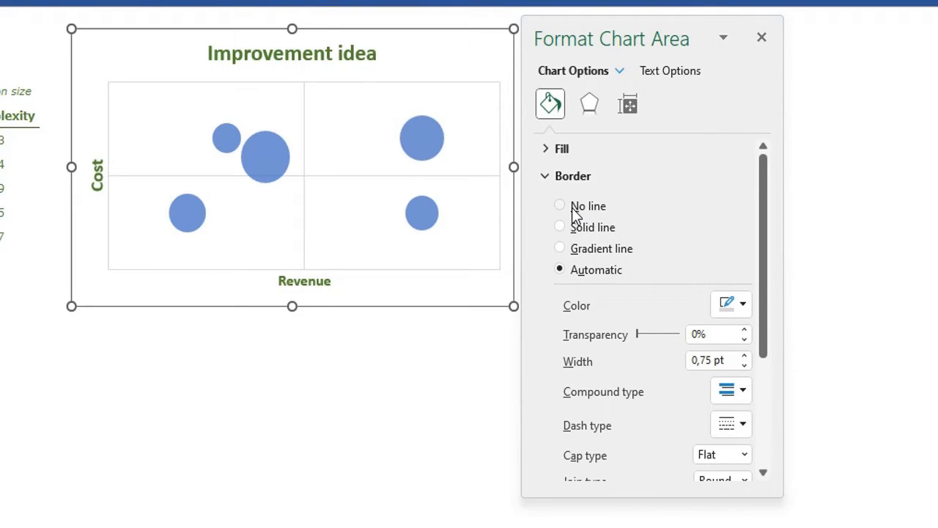
left_click(560, 206)
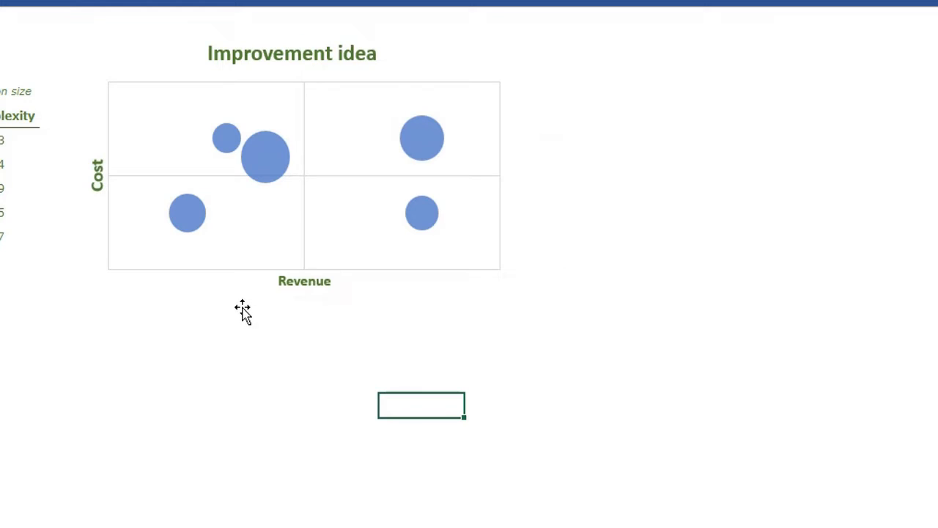
mouse_move(265, 156)
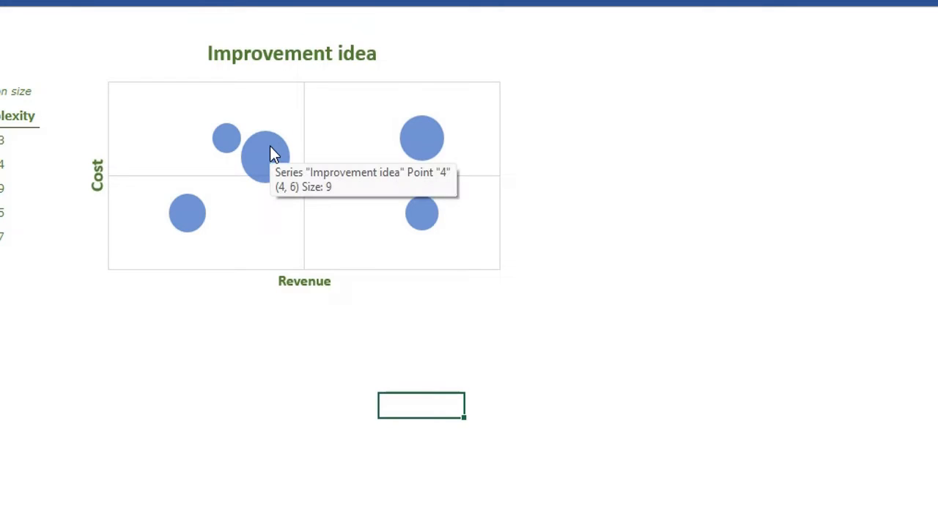
Give the bubble data series a solid dark green fill via Format Data Series.
double_click(265, 155)
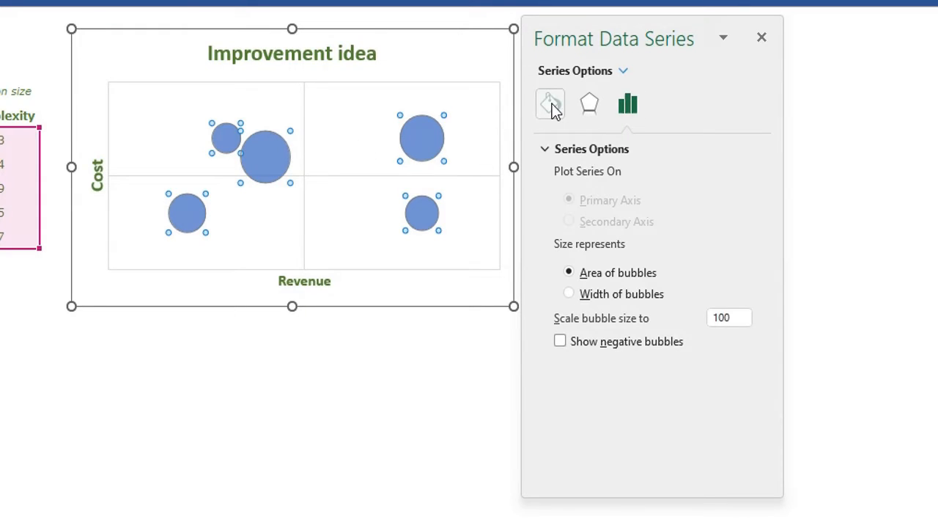
left_click(549, 103)
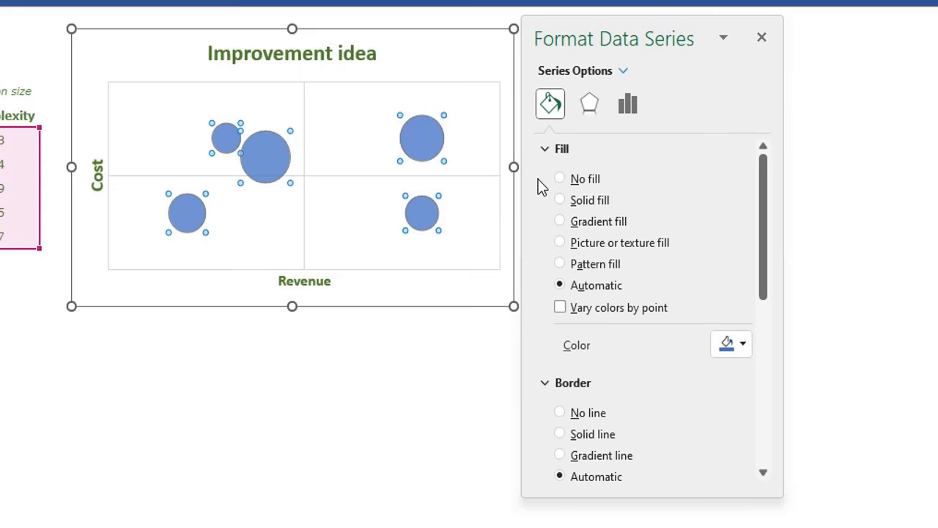
left_click(560, 200)
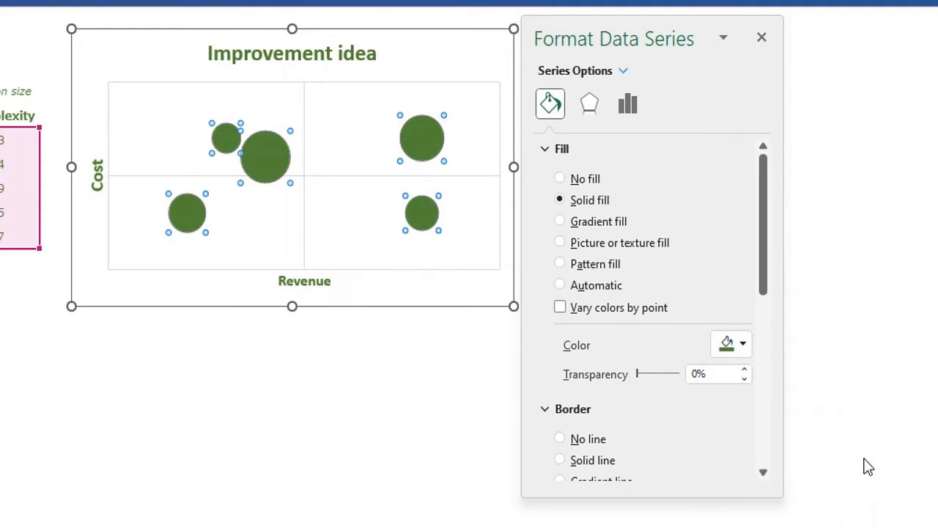
mouse_move(633, 331)
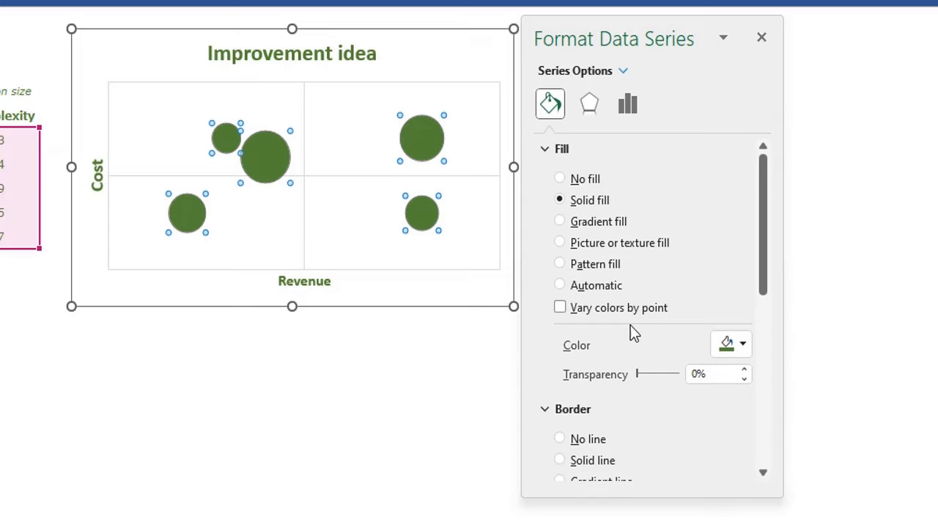
left_click(762, 38)
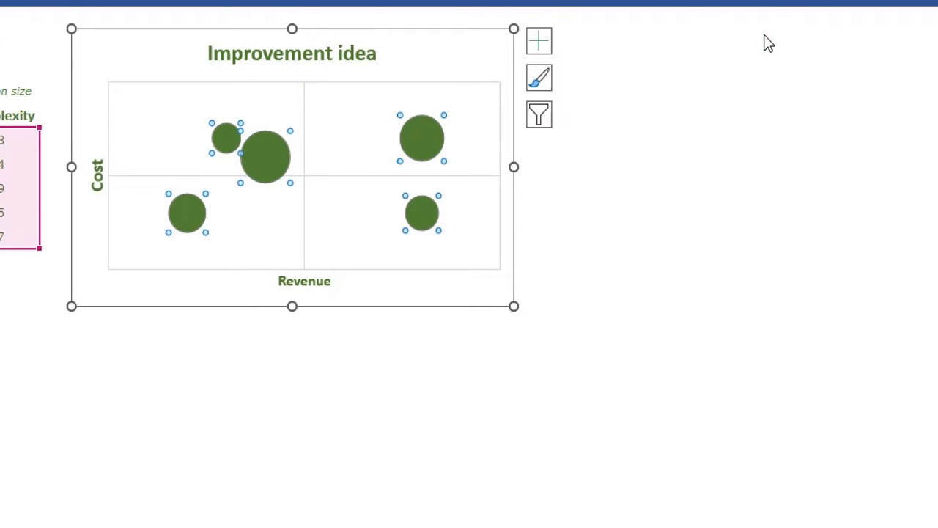
mouse_move(539, 41)
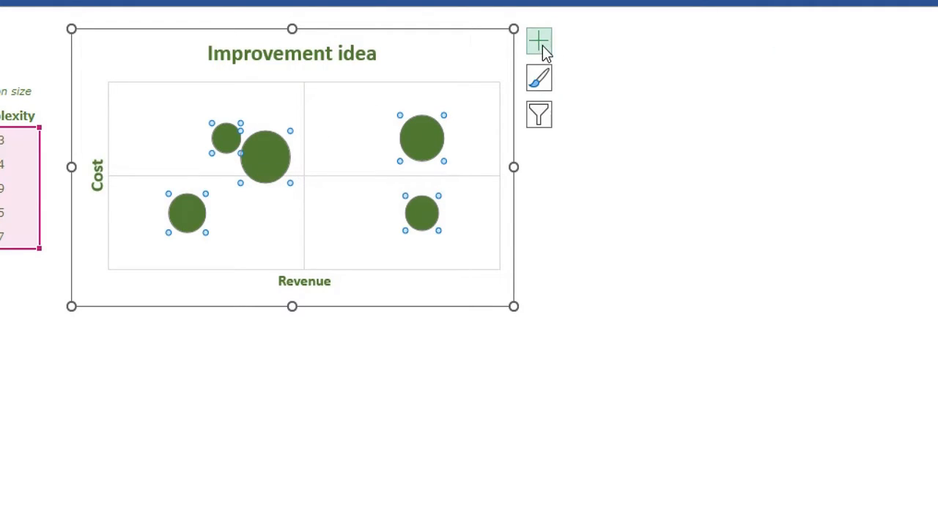
Turn on data labels for the bubbles and select them.
left_click(539, 41)
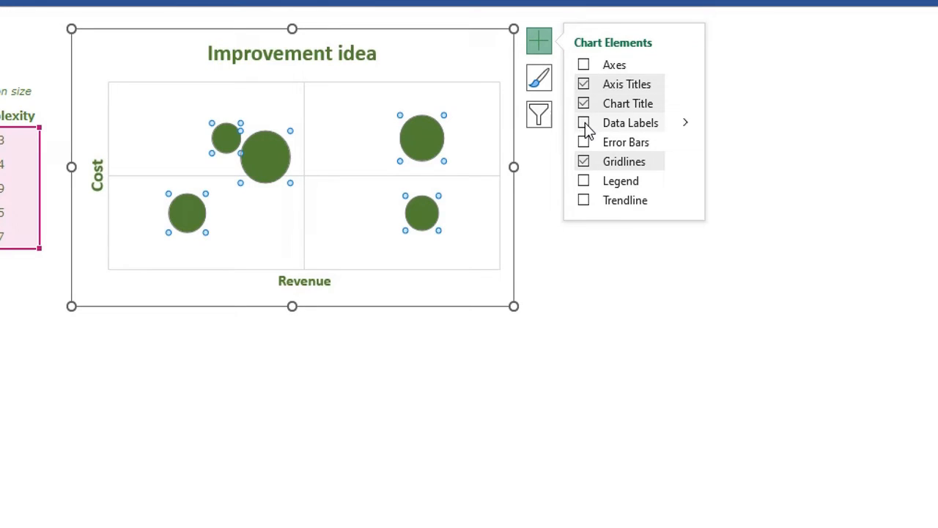
left_click(583, 123)
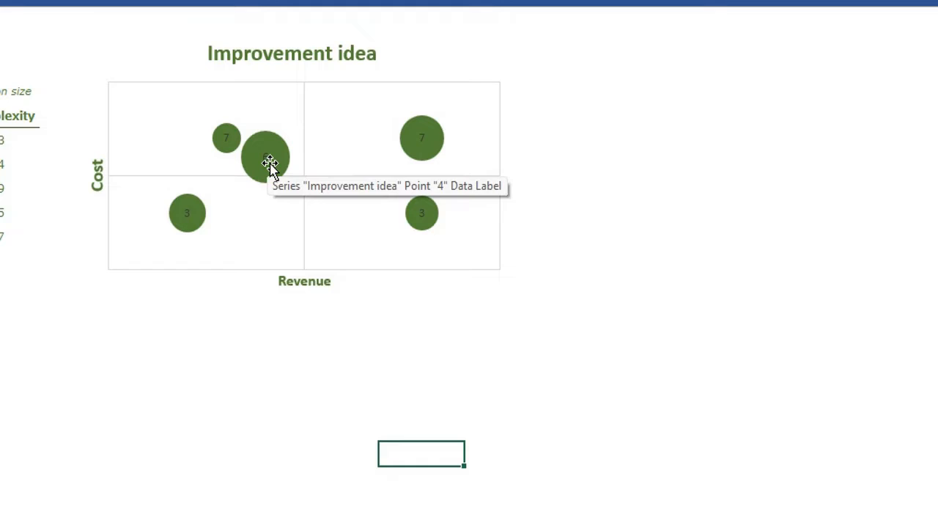
left_click(265, 156)
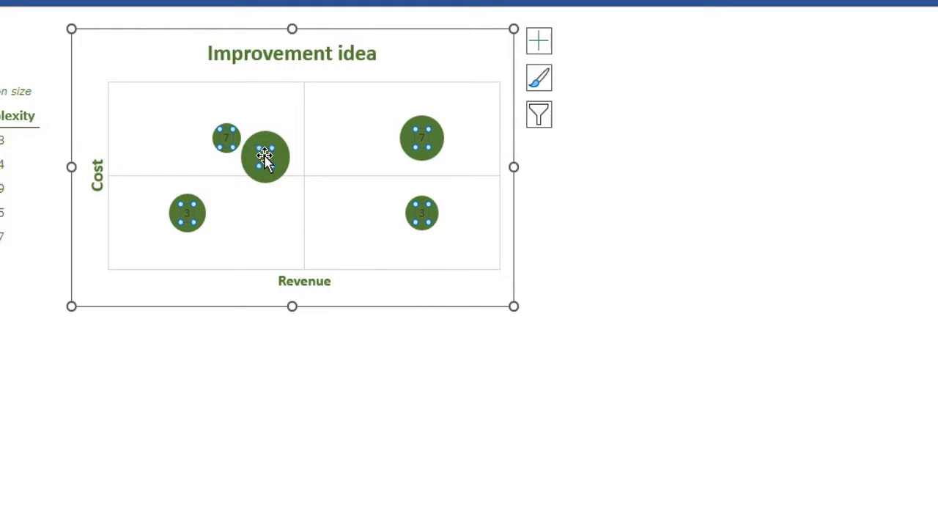
Take label text from the # column cells and stop showing the Y cost values.
double_click(265, 155)
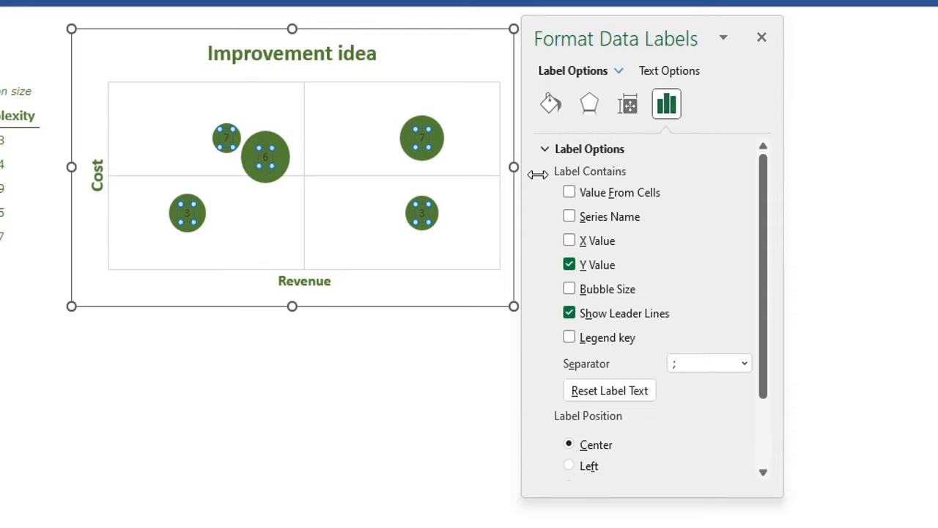
left_click(569, 192)
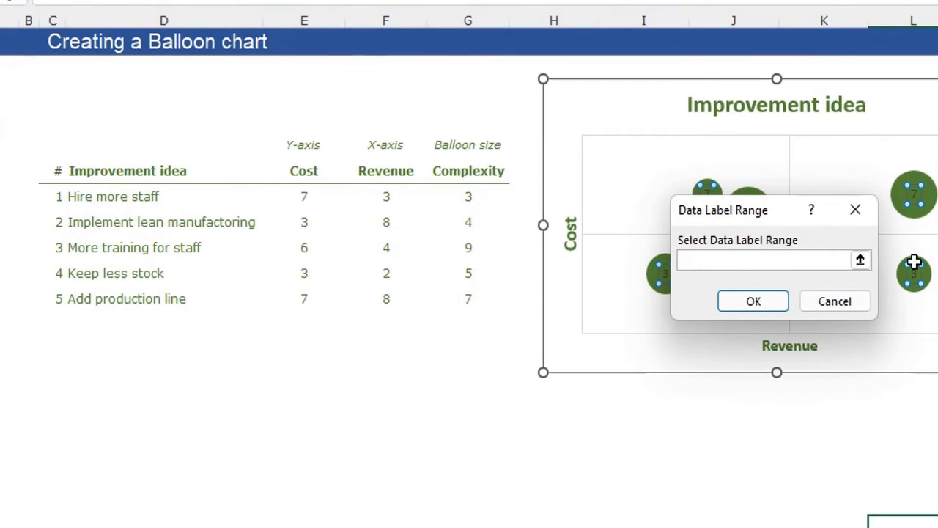
mouse_move(914, 260)
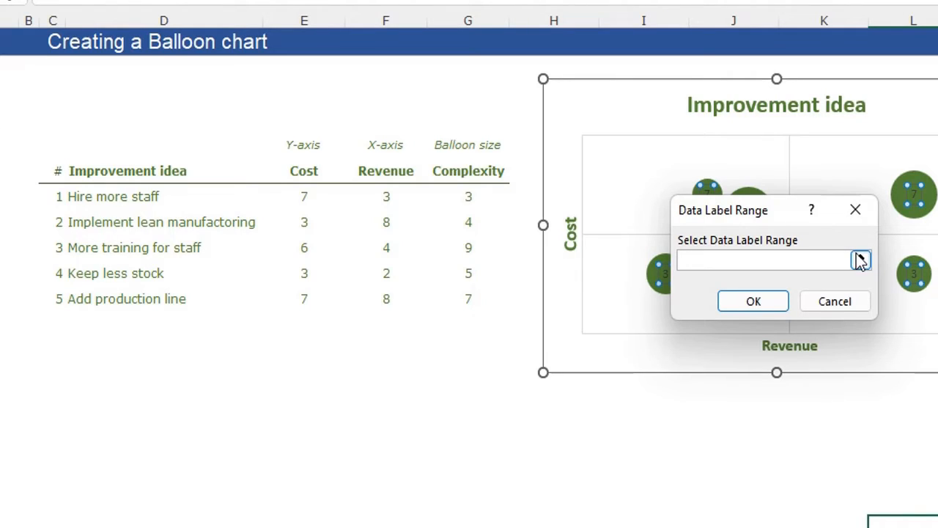
left_click(765, 259)
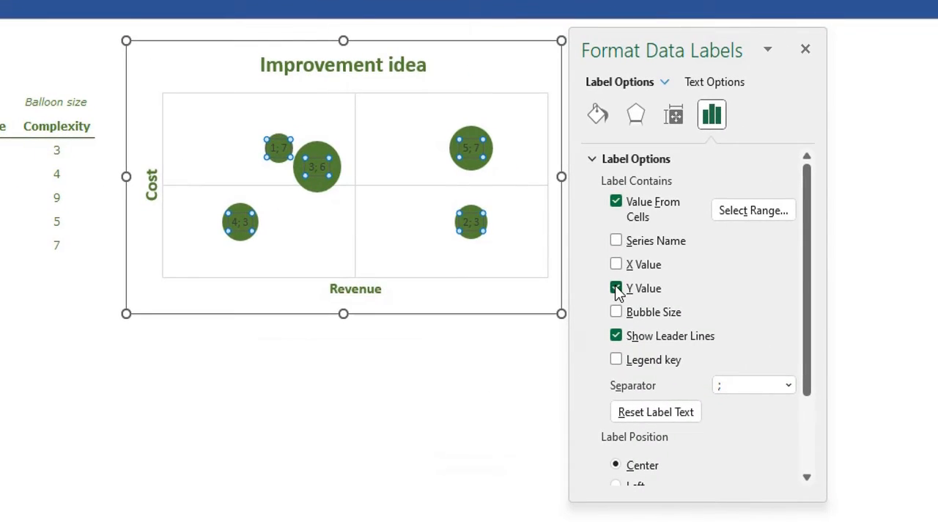
left_click(616, 287)
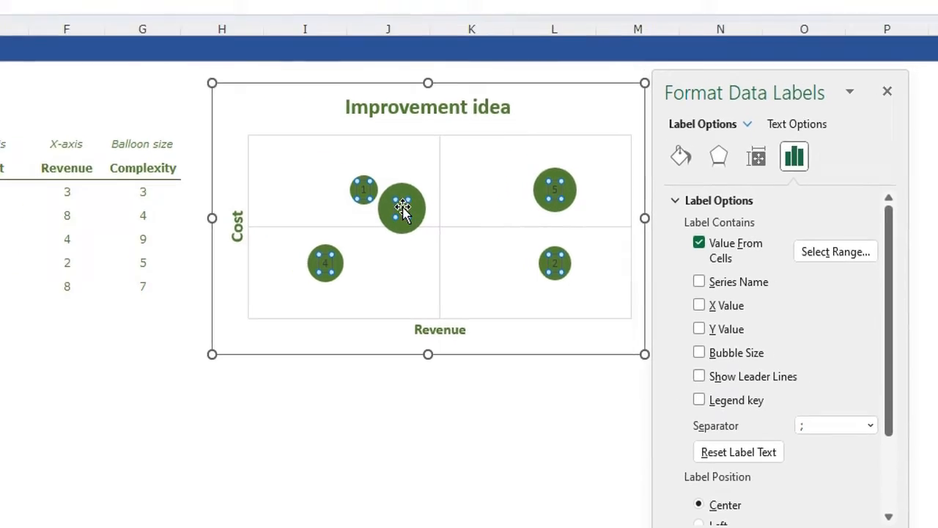
Make the bubble number labels bold and finish label formatting.
left_click(275, 95)
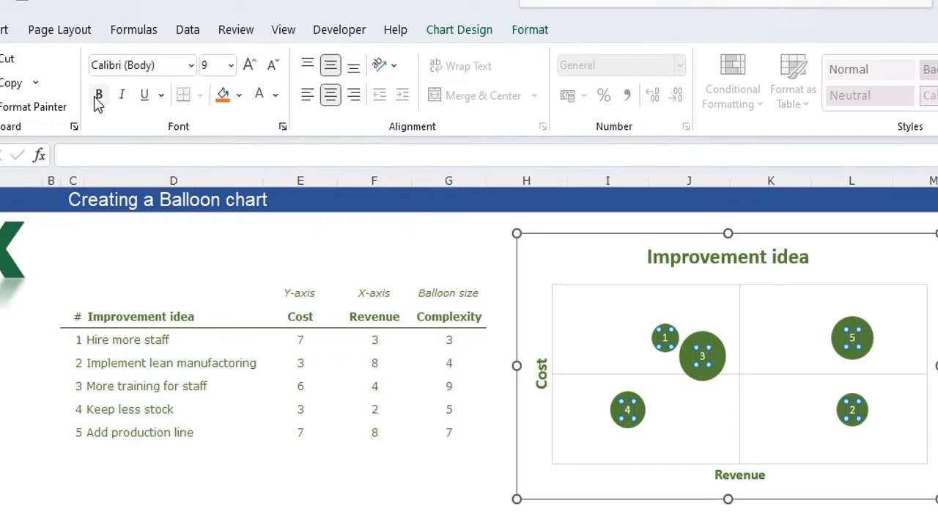
left_click(249, 65)
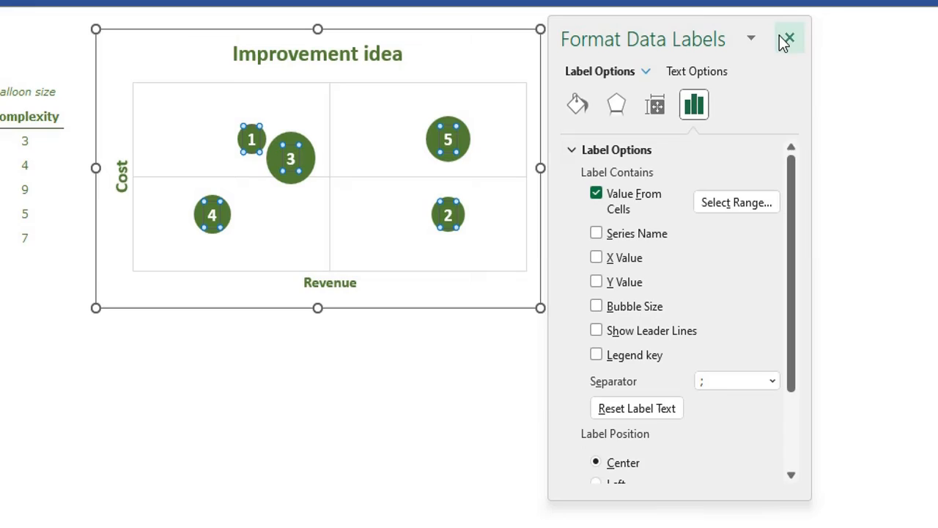
left_click(787, 38)
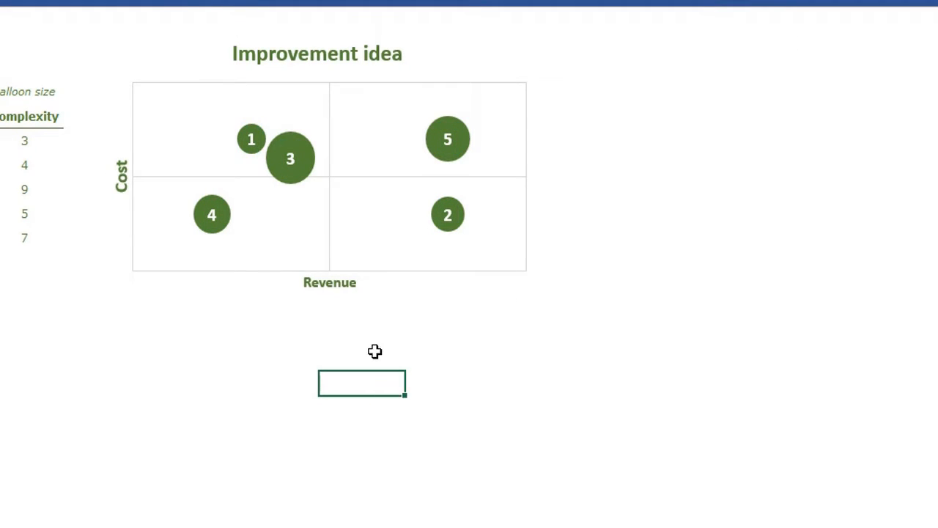
mouse_move(344, 182)
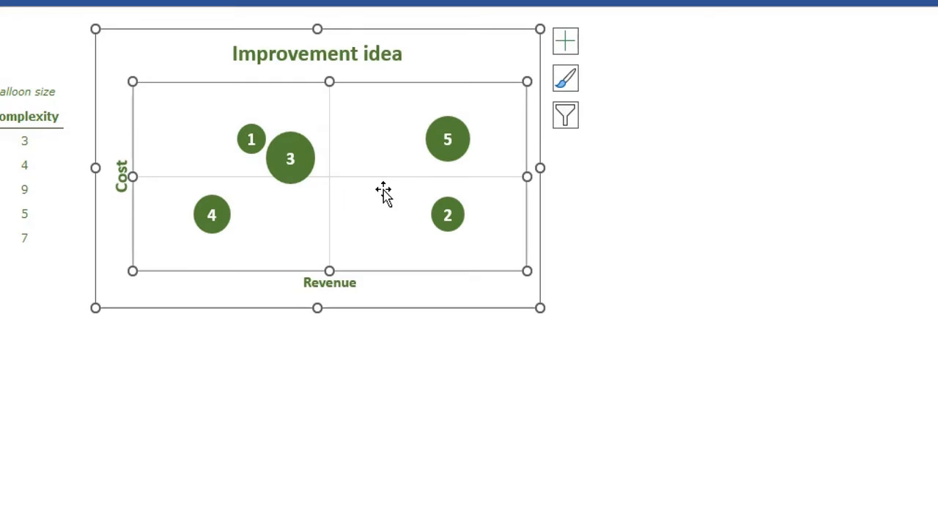
Make the horizontal major gridlines solid and 1.5 pt thick.
left_click(381, 183)
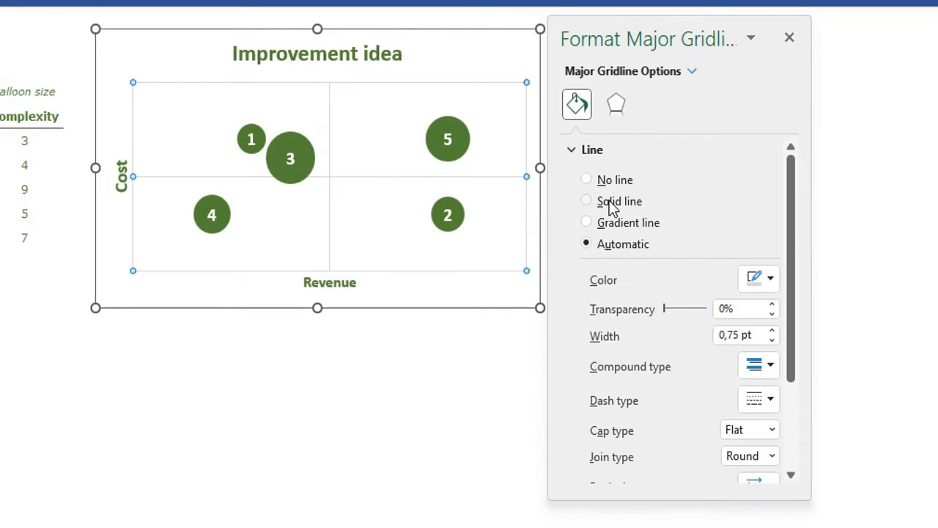
left_click(587, 201)
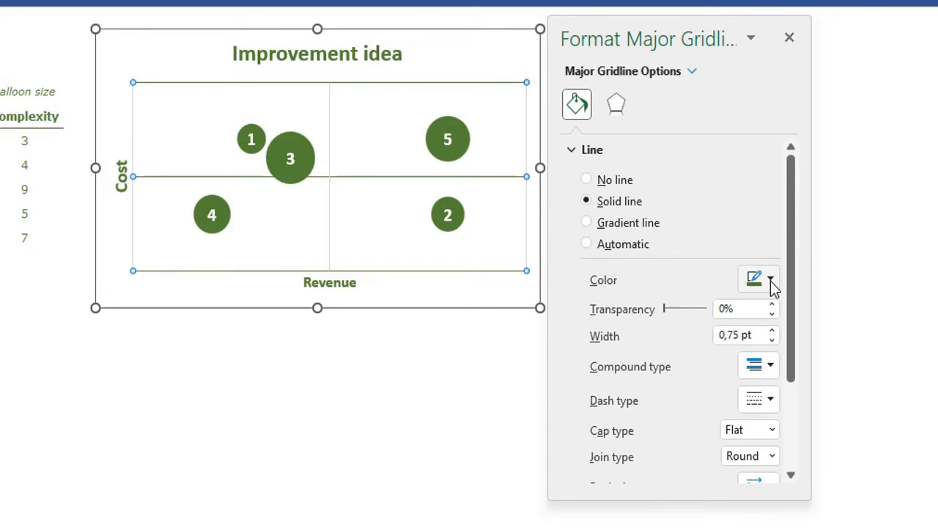
mouse_move(759, 335)
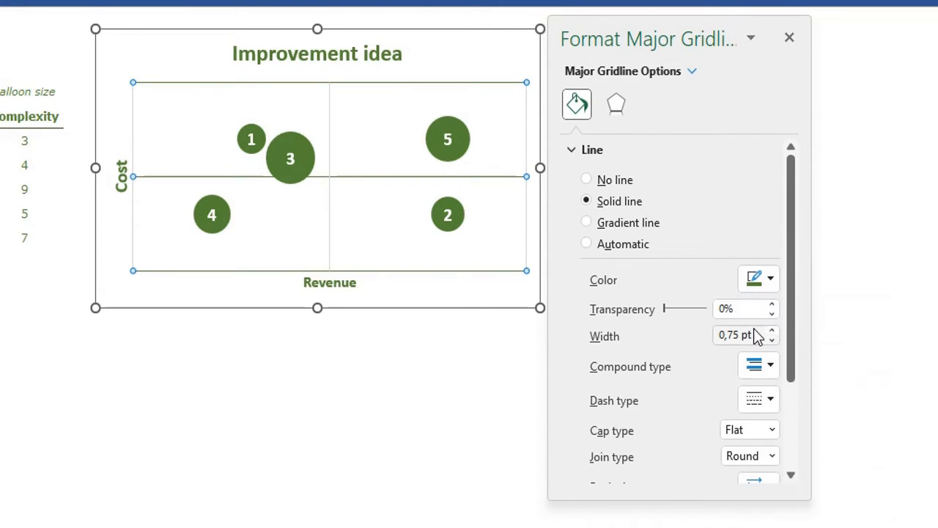
left_click(771, 331)
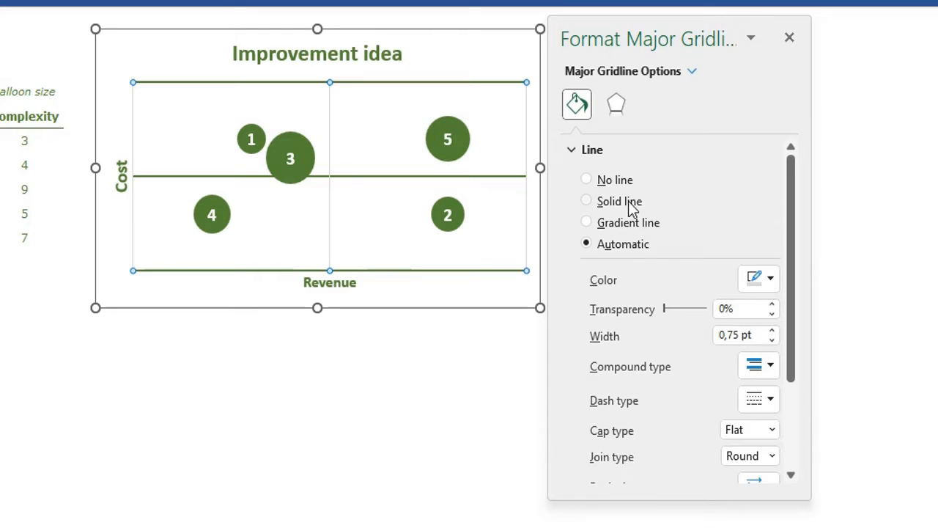
Make the vertical major gridlines solid, dark green and 1.5 pt thick.
left_click(769, 279)
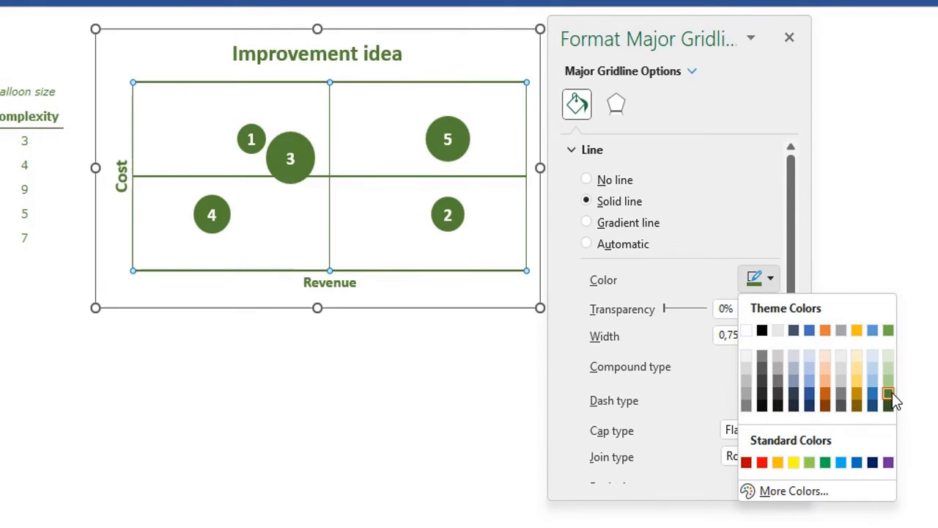
left_click(887, 394)
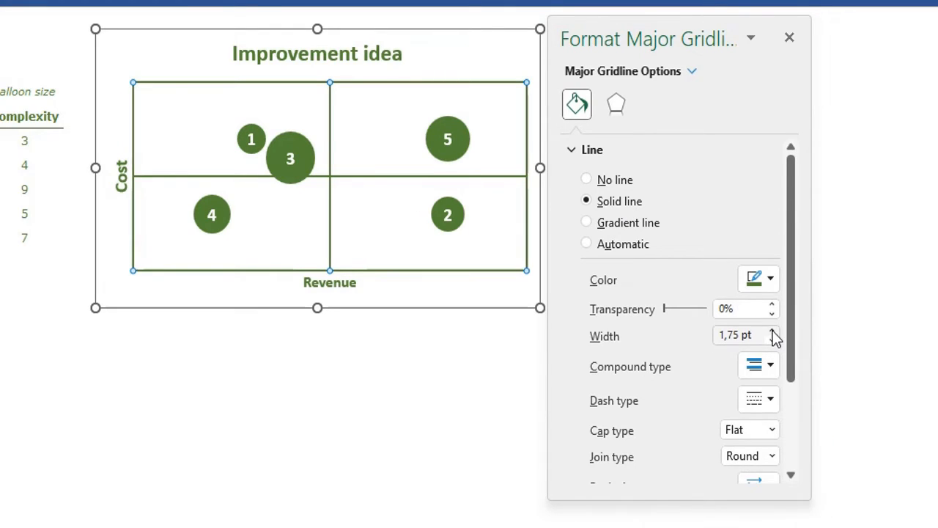
left_click(771, 340)
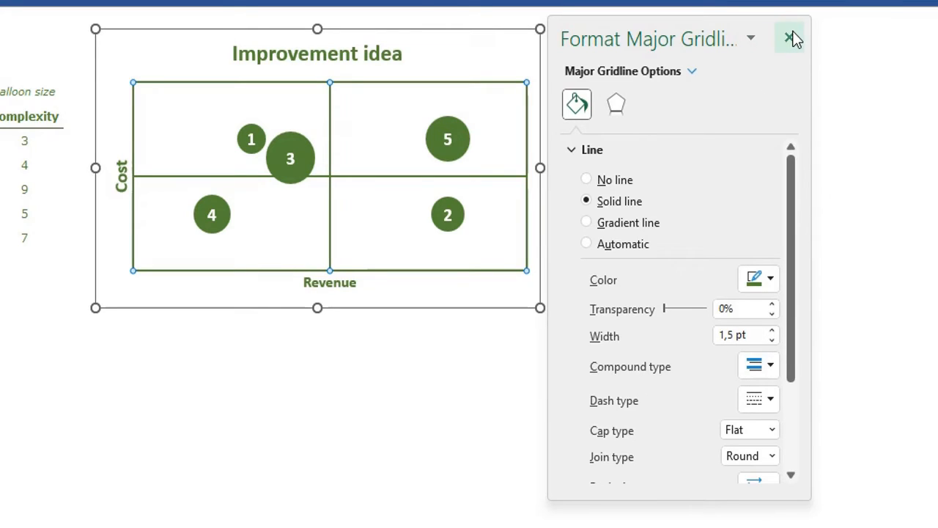
left_click(790, 38)
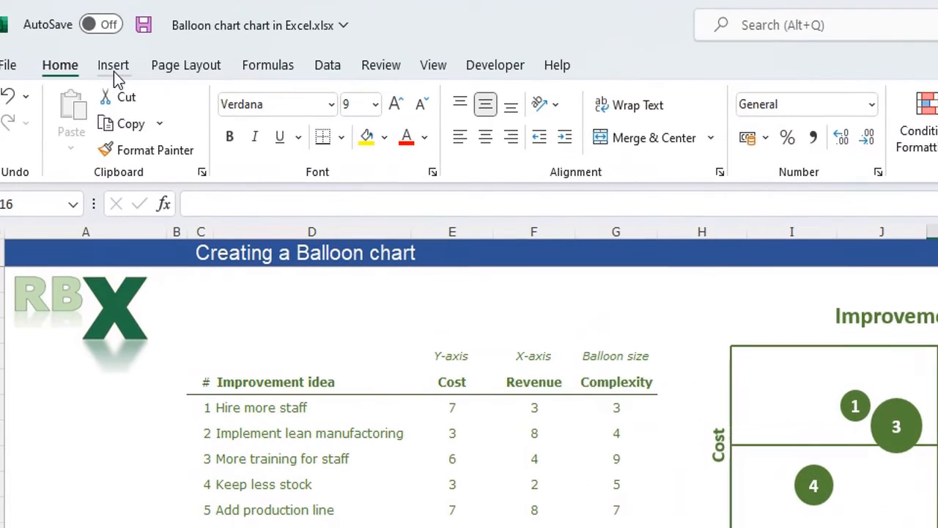
Draw a text box in the chart's top-left quadrant reading 'High cost - Low revenue'.
left_click(113, 64)
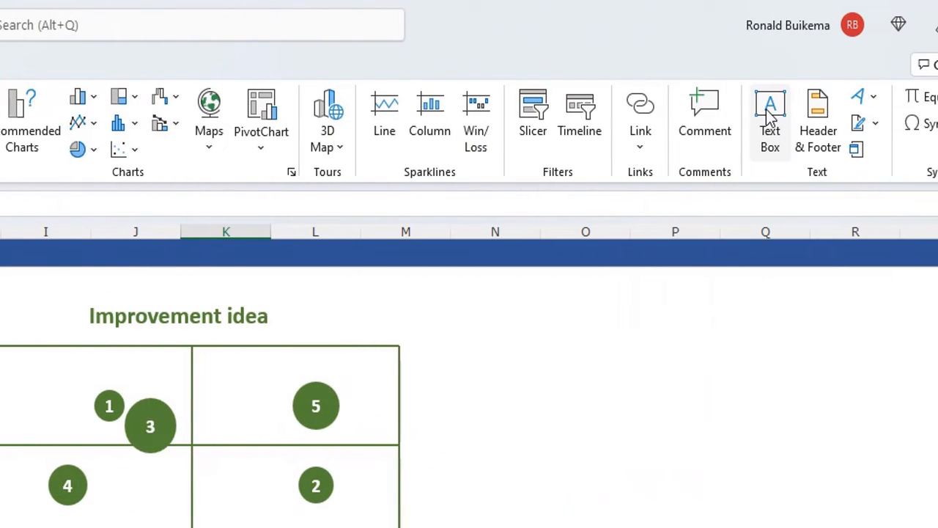
left_click(770, 114)
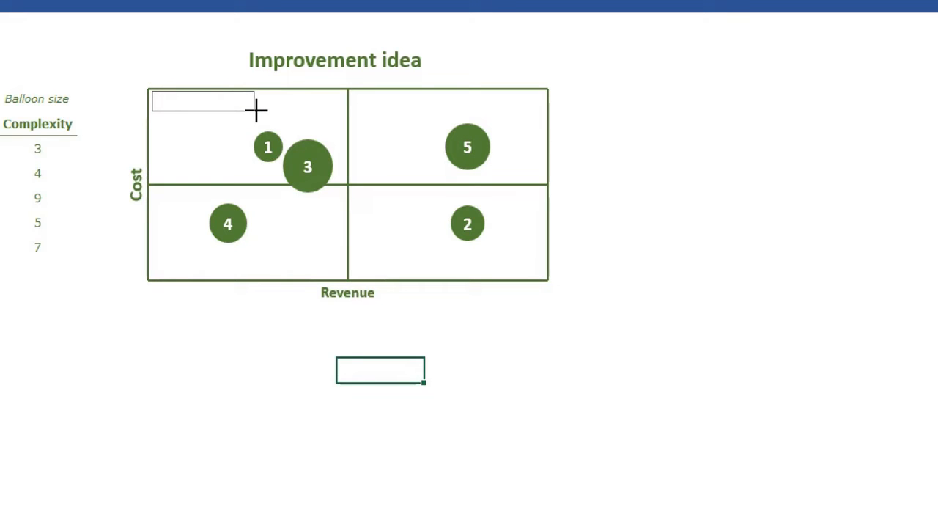
left_click(202, 100)
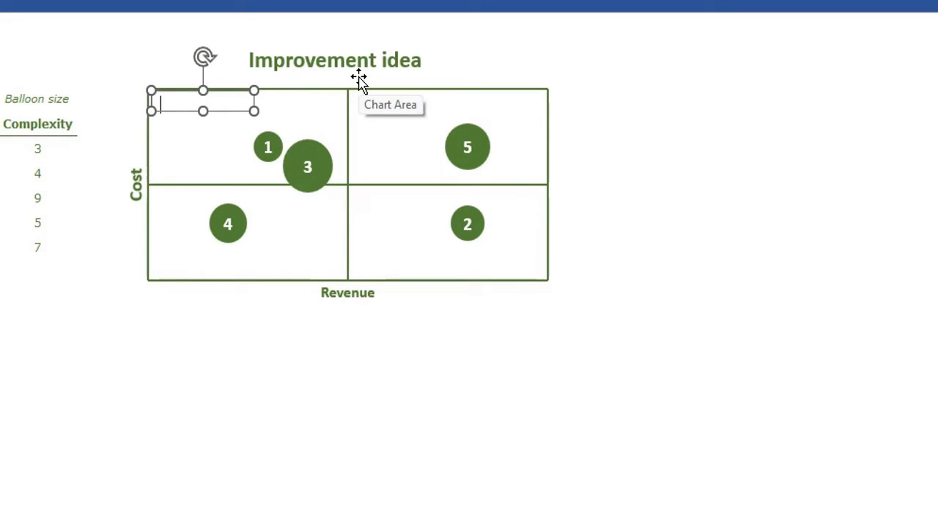
type("High cost -")
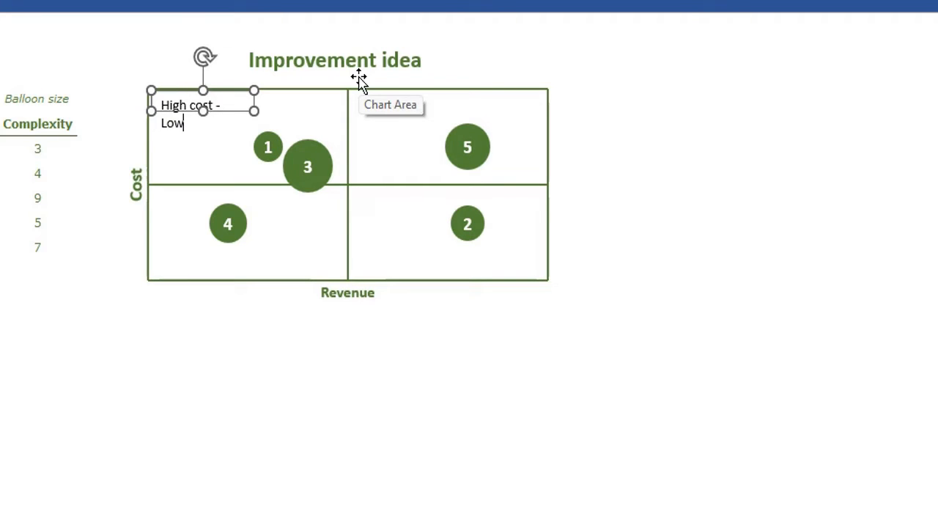
type("revenue")
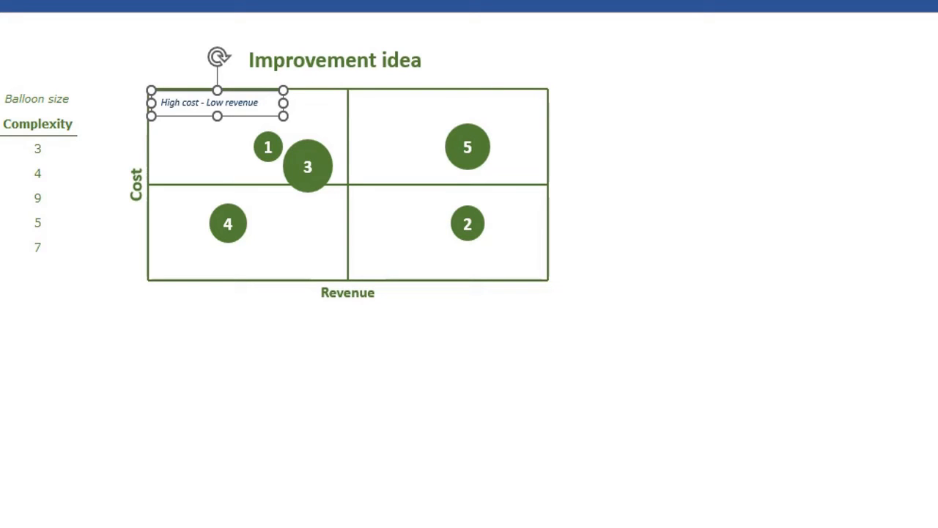
mouse_move(257, 327)
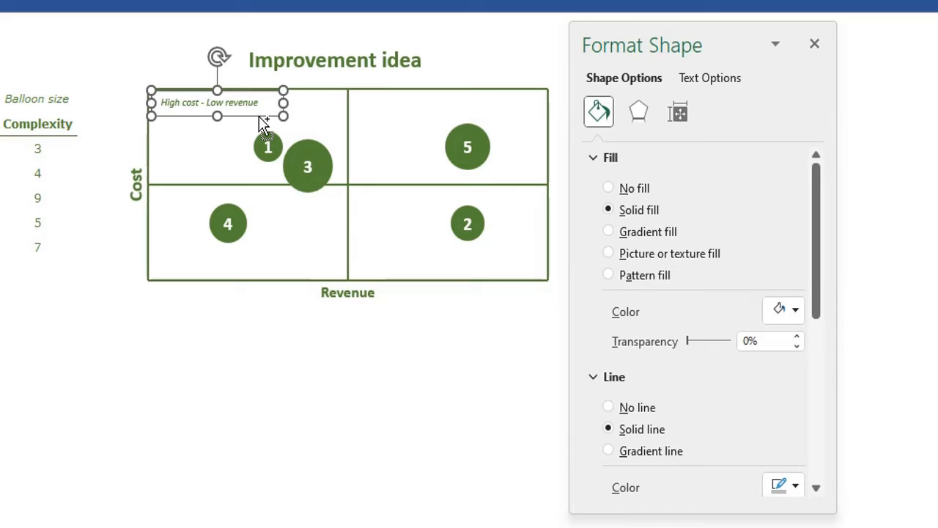
mouse_move(613, 193)
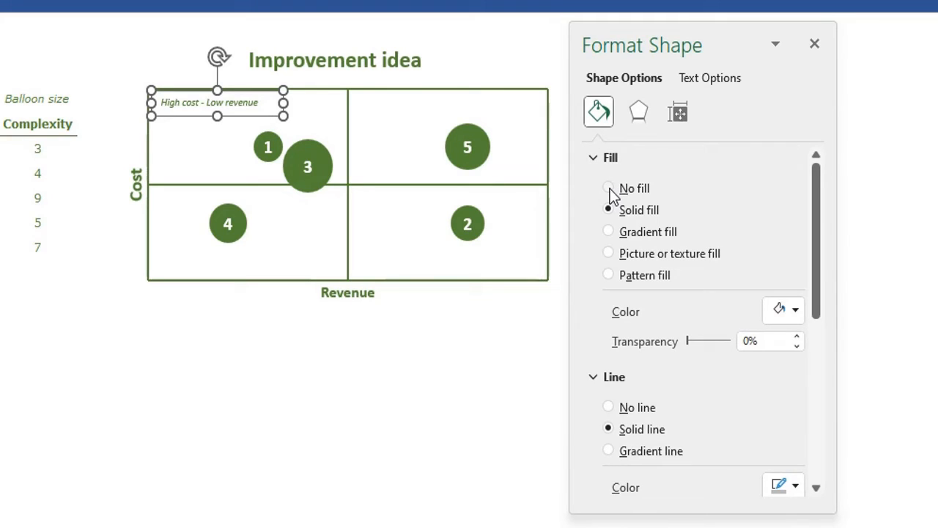
Give the quadrant text box no fill and no line via Format Shape.
left_click(608, 187)
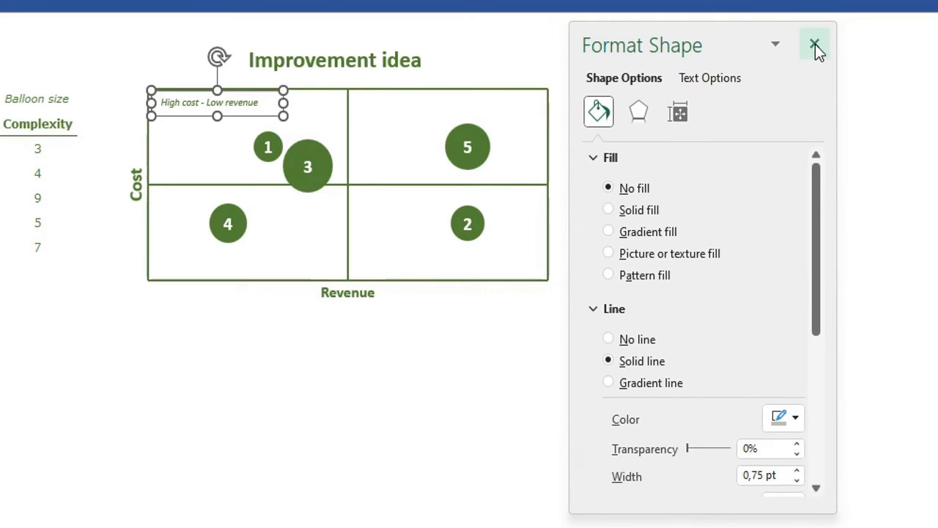
mouse_move(611, 343)
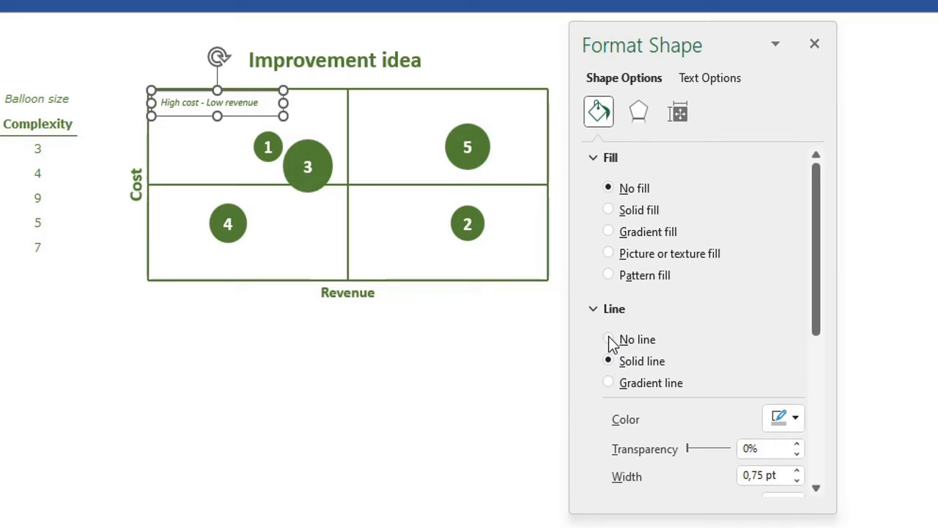
left_click(815, 44)
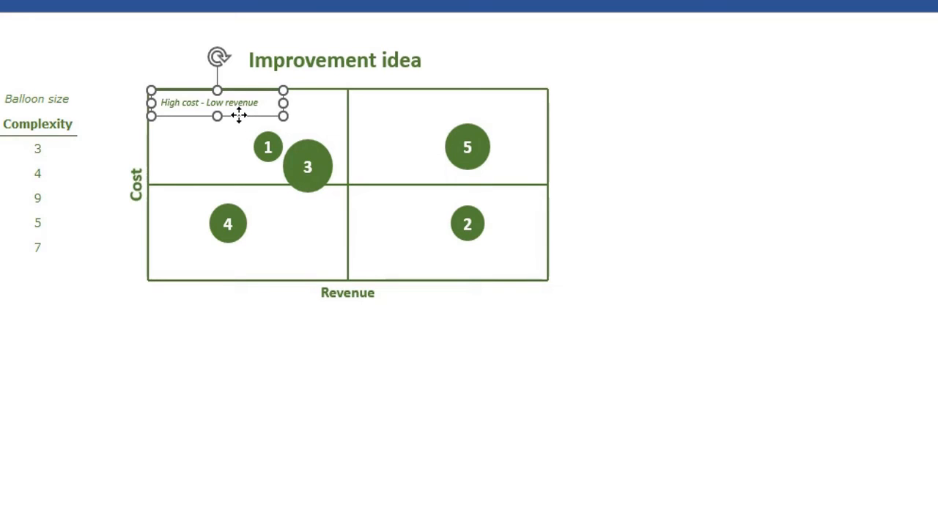
mouse_move(242, 120)
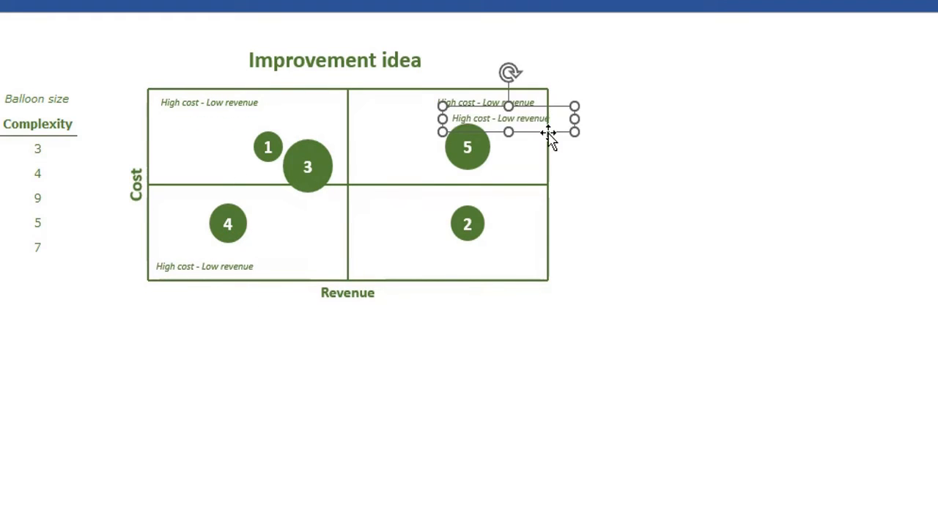
Ctrl+drag label copies into the remaining quadrants and edit them to their cost/revenue pairings.
left_click_drag(507, 117, 498, 267)
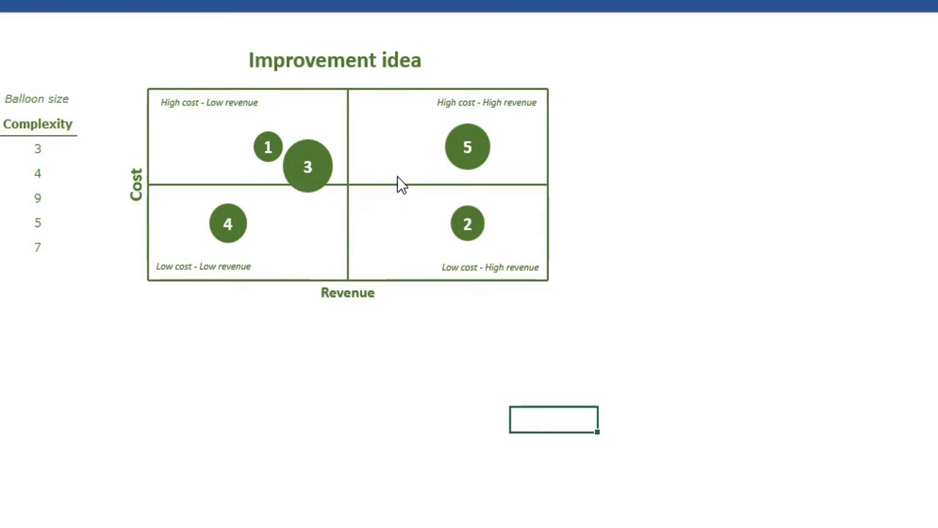
left_click(487, 102)
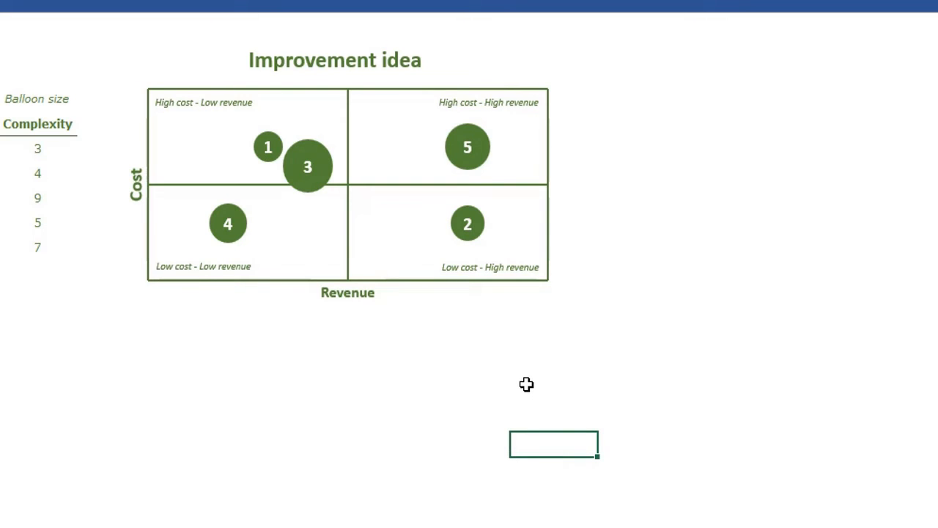
left_click(334, 183)
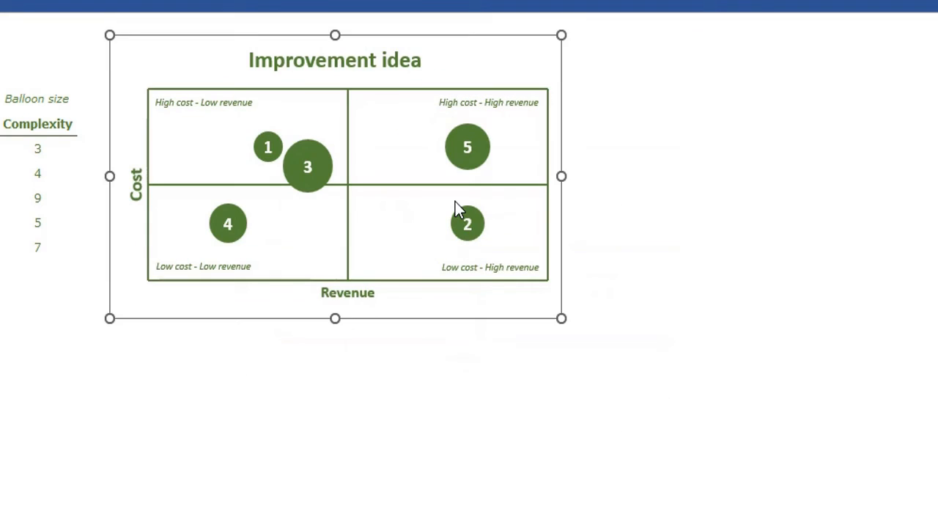
mouse_move(498, 53)
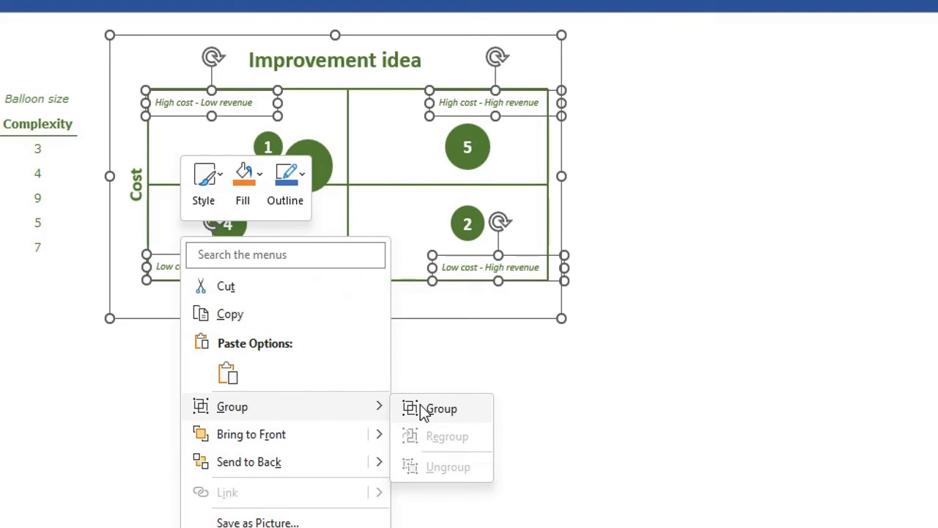
Group the four selected quadrant text boxes into one object.
left_click(439, 407)
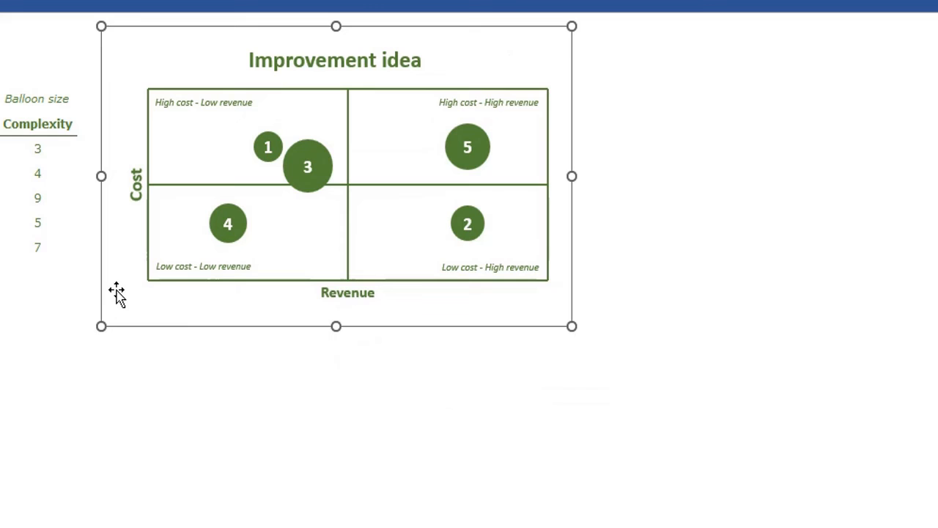